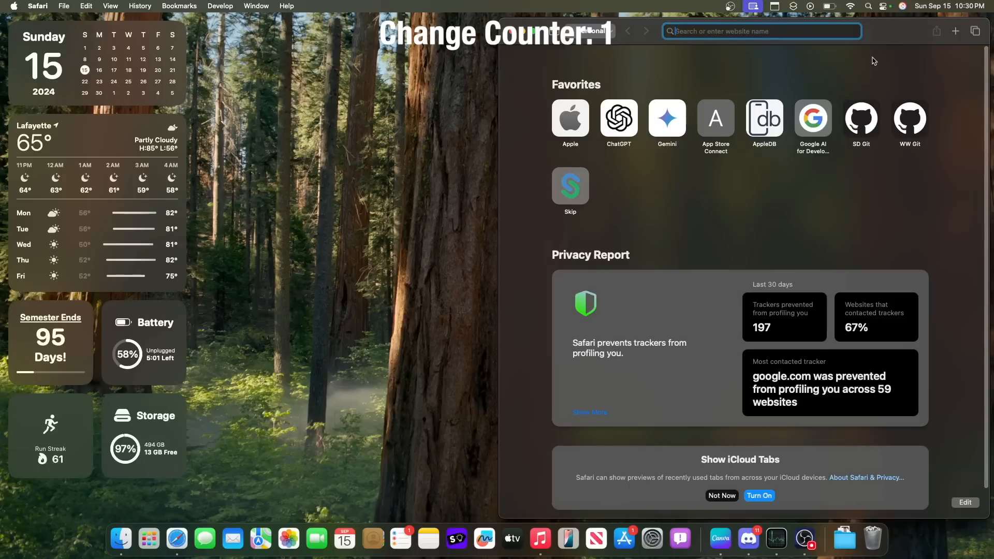
# Step: Tile WilliStudy as a narrow left column beside Safari using a Fill & Arrange layout
pyautogui.click(511, 539)
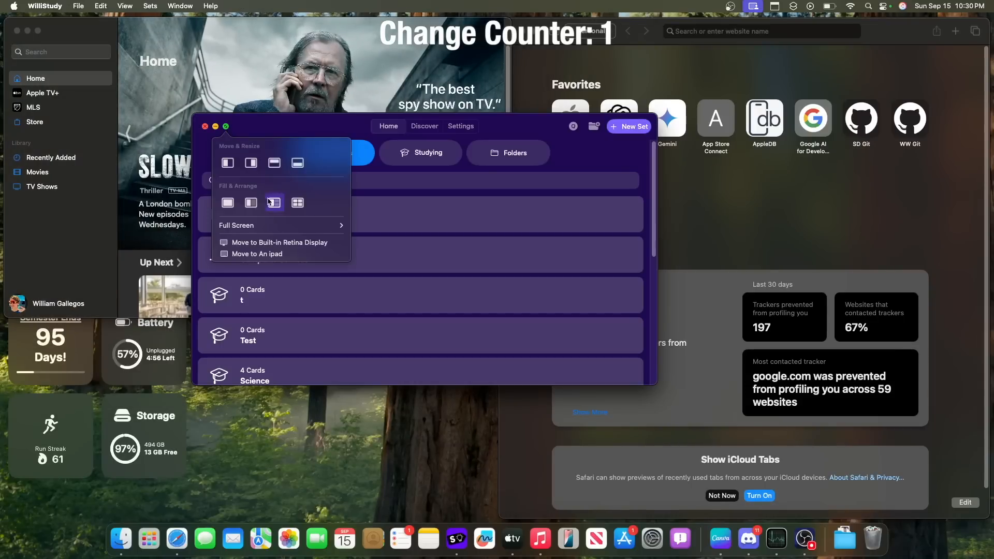
pyautogui.click(250, 203)
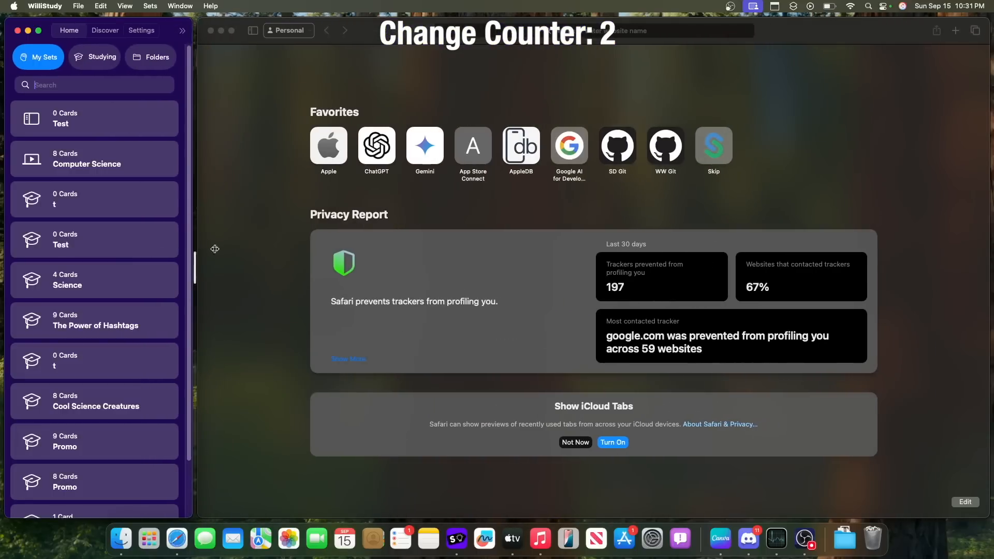
# Step: Untile Safari via Window > Move & Resize, restoring previous window sizes
pyautogui.click(256, 6)
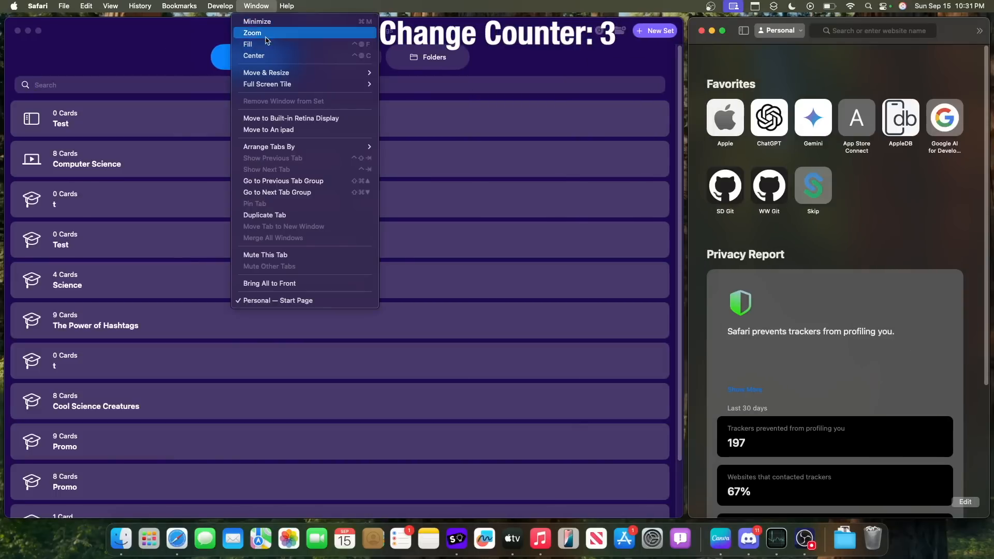
pyautogui.moveTo(265, 73)
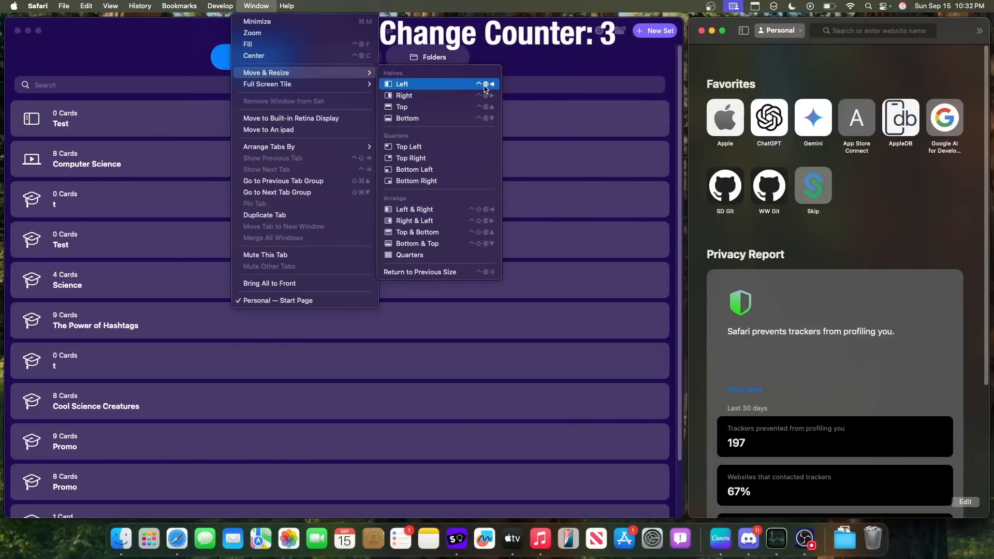
pyautogui.moveTo(469, 81)
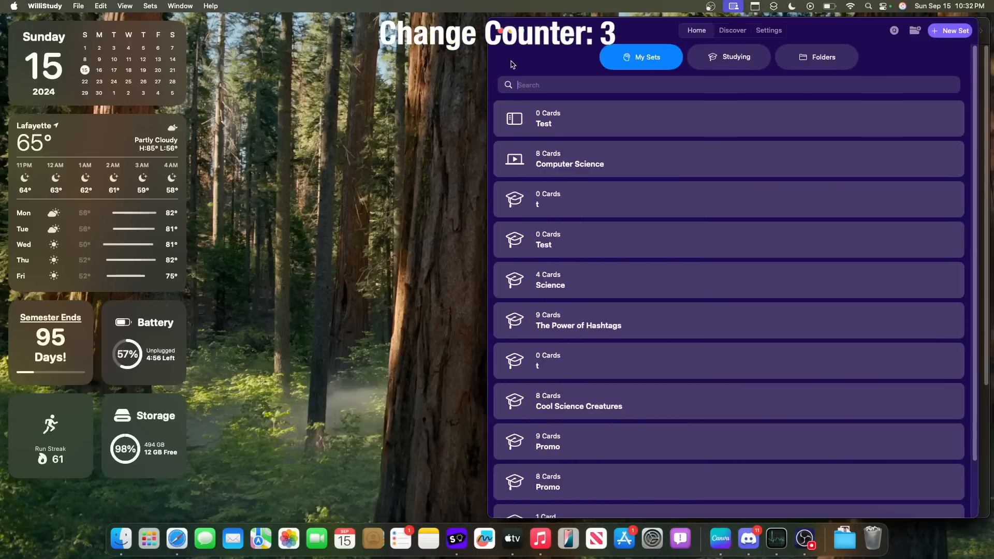
pyautogui.click(176, 538)
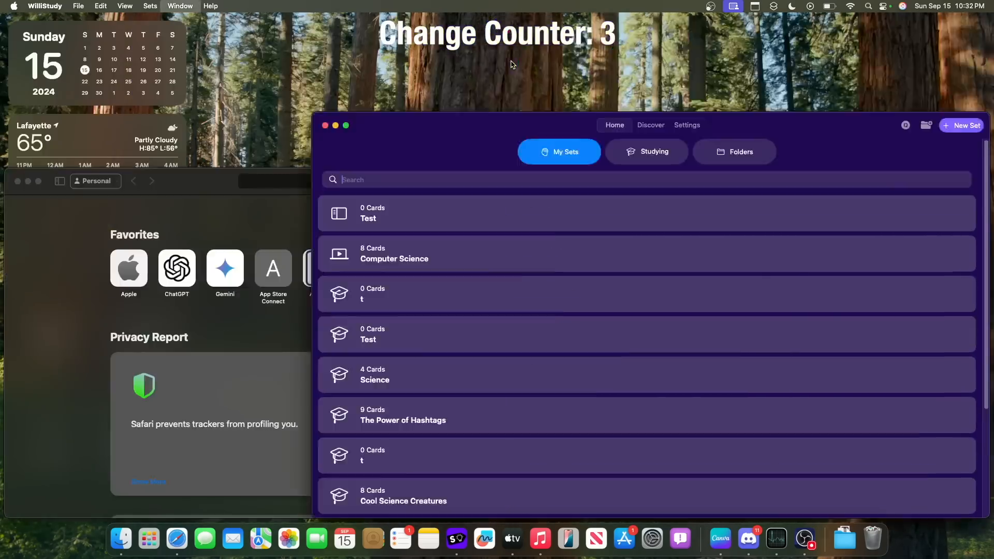
pyautogui.click(180, 6)
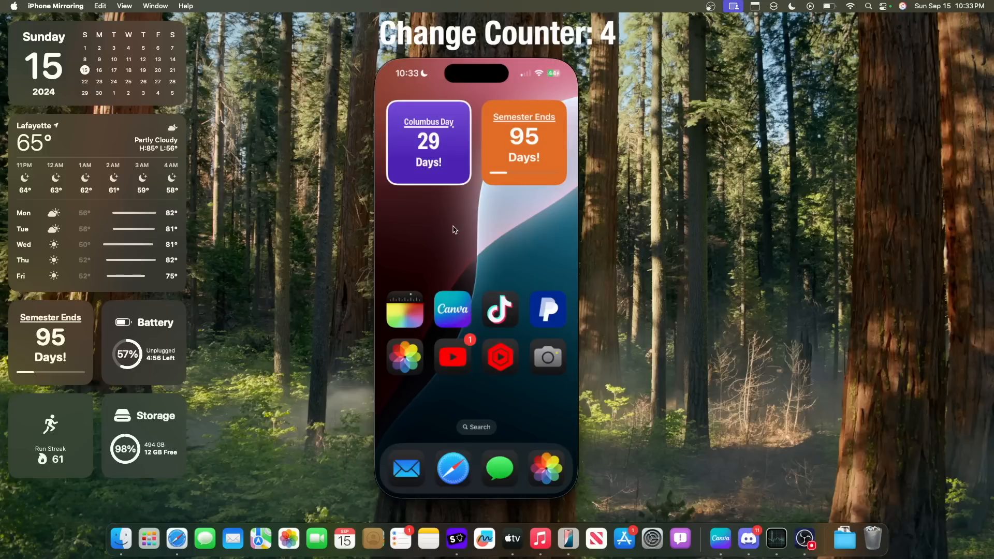
pyautogui.moveTo(445, 200)
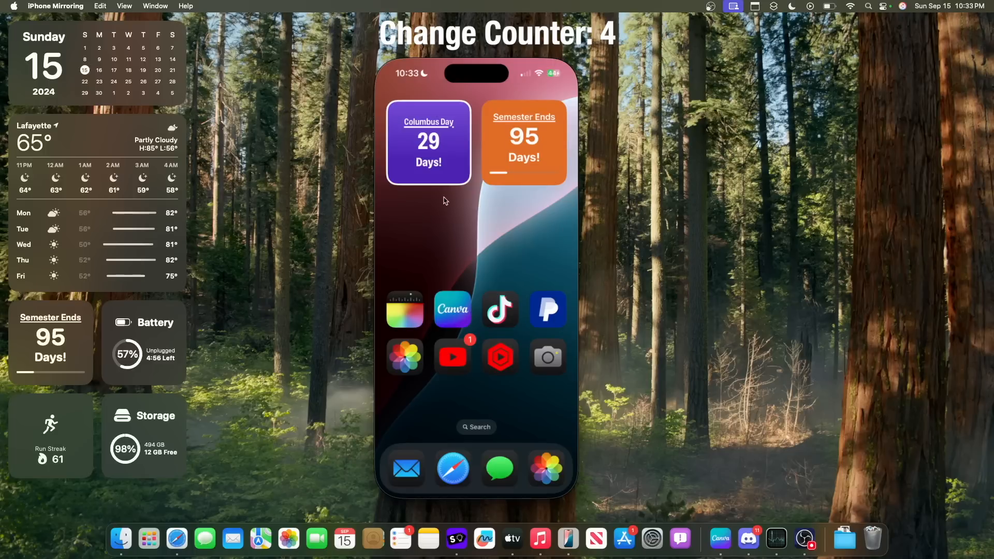
pyautogui.moveTo(569, 201)
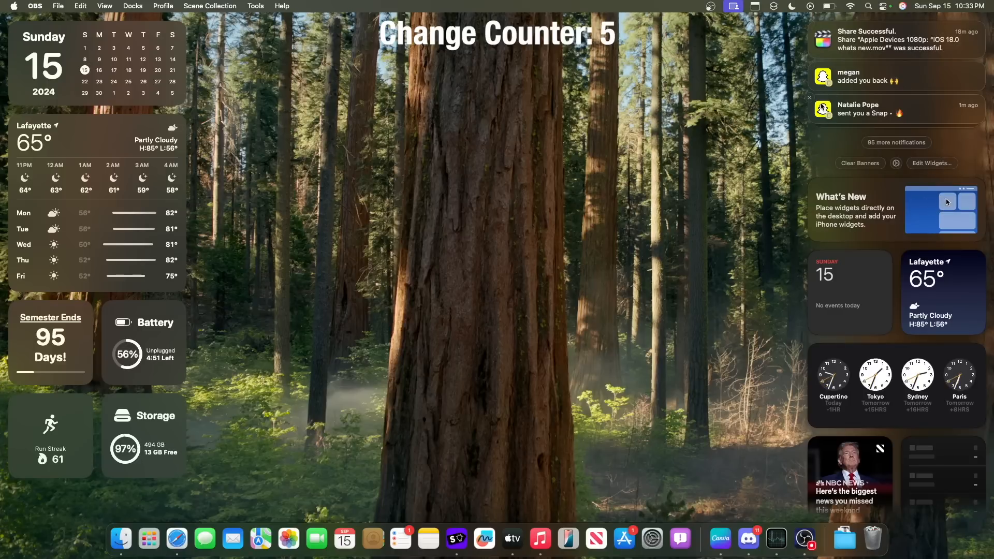
pyautogui.moveTo(839, 138)
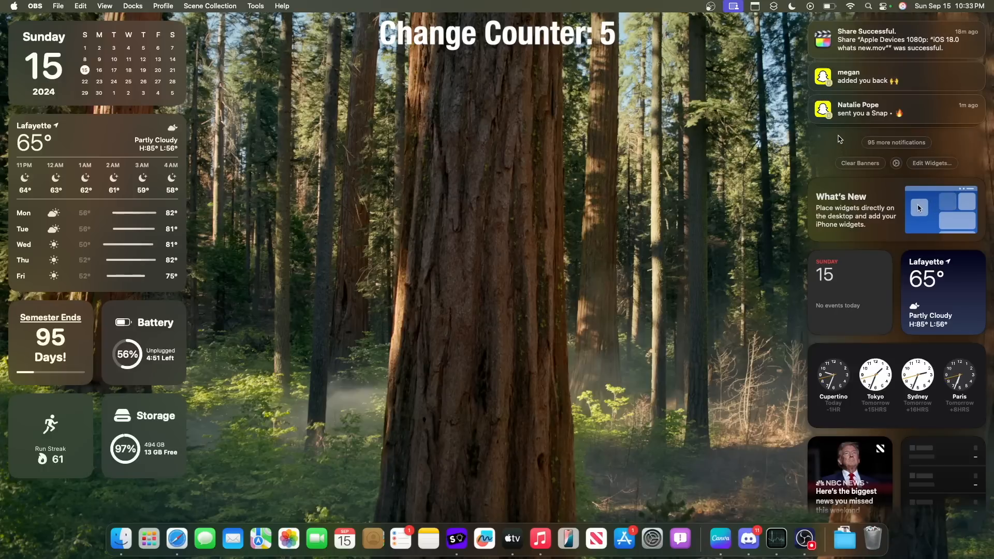
# Step: Click the desktop to close the notification and widget panel
pyautogui.click(655, 211)
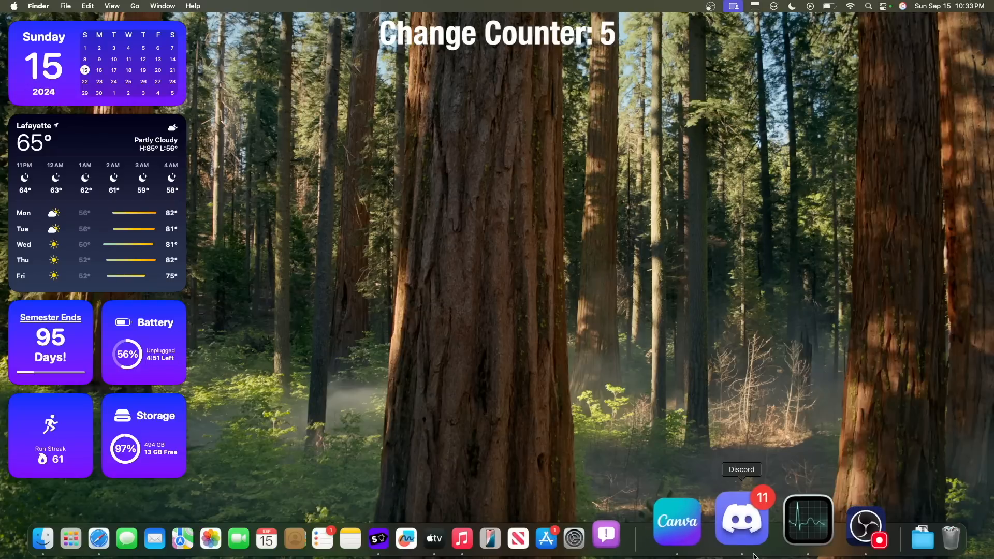
pyautogui.moveTo(740, 541)
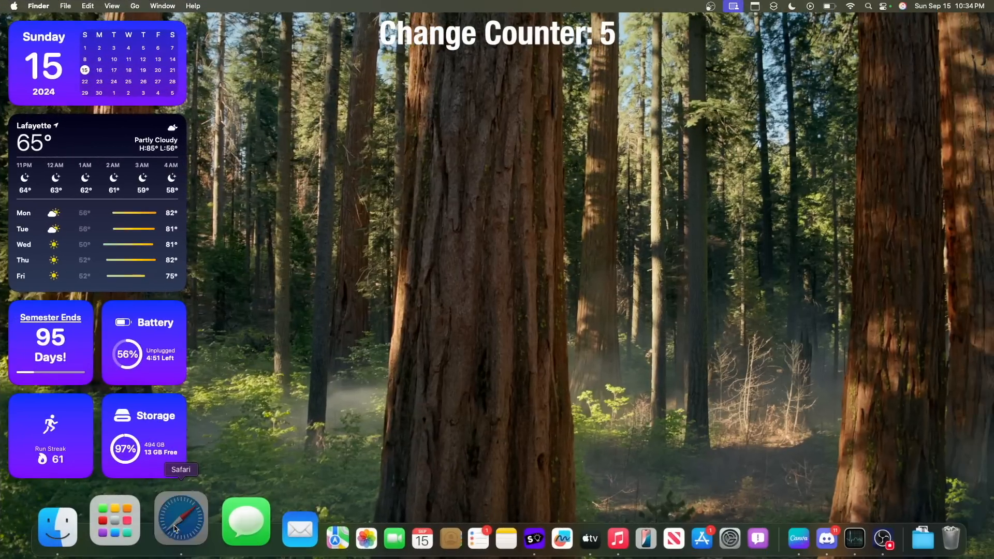
# Step: Open macrumors.com in Safari and hide two distracting page elements
pyautogui.click(181, 519)
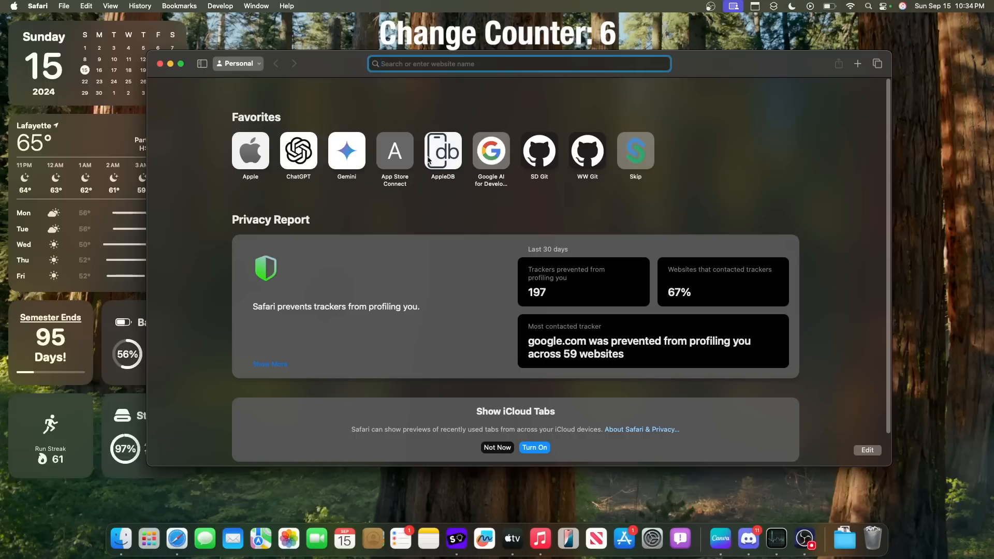
pyautogui.write('macrumors.com')
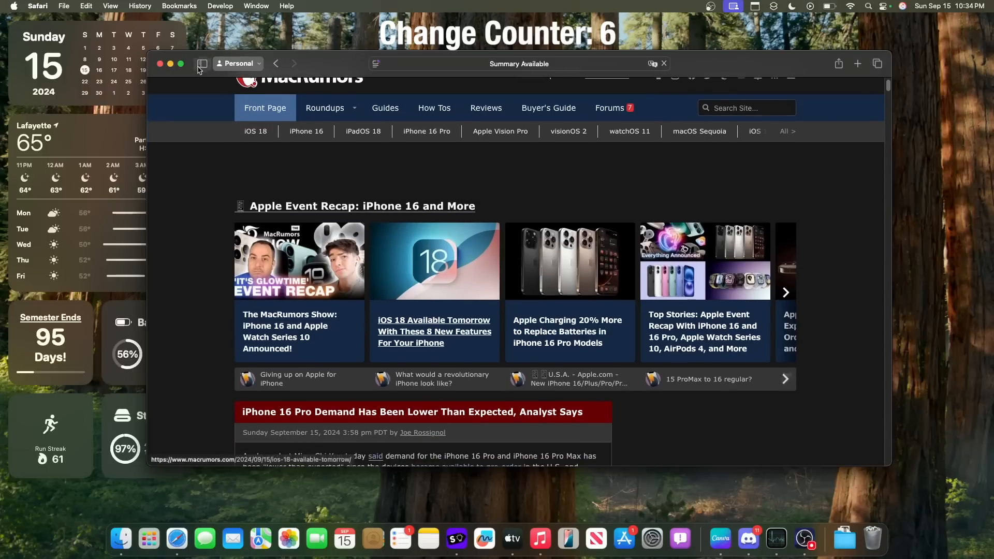
pyautogui.click(376, 63)
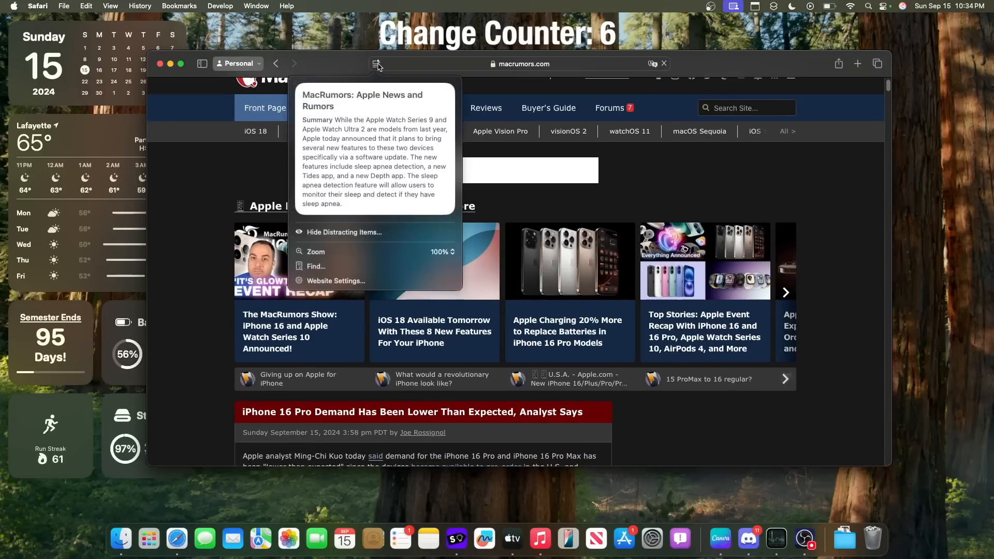
pyautogui.click(345, 232)
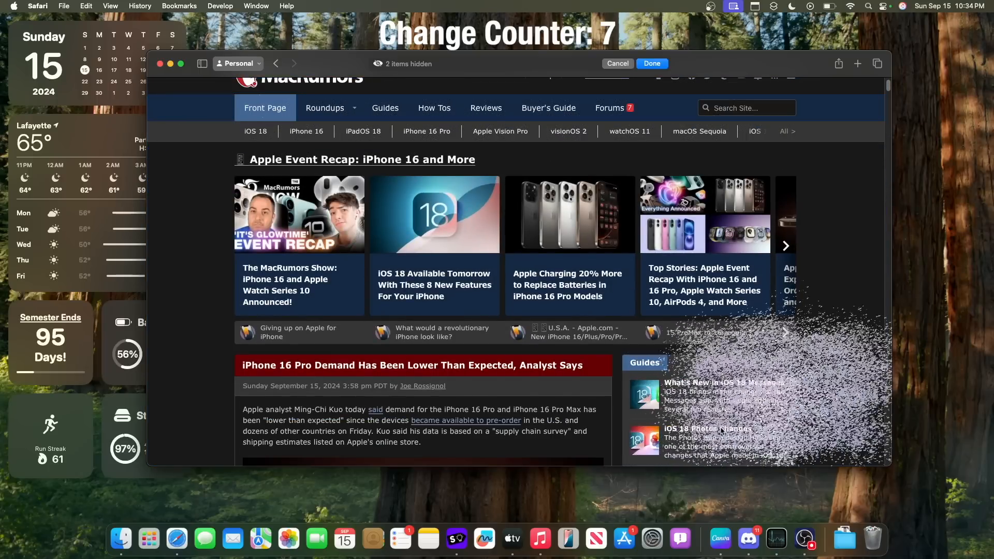
pyautogui.moveTo(653, 65)
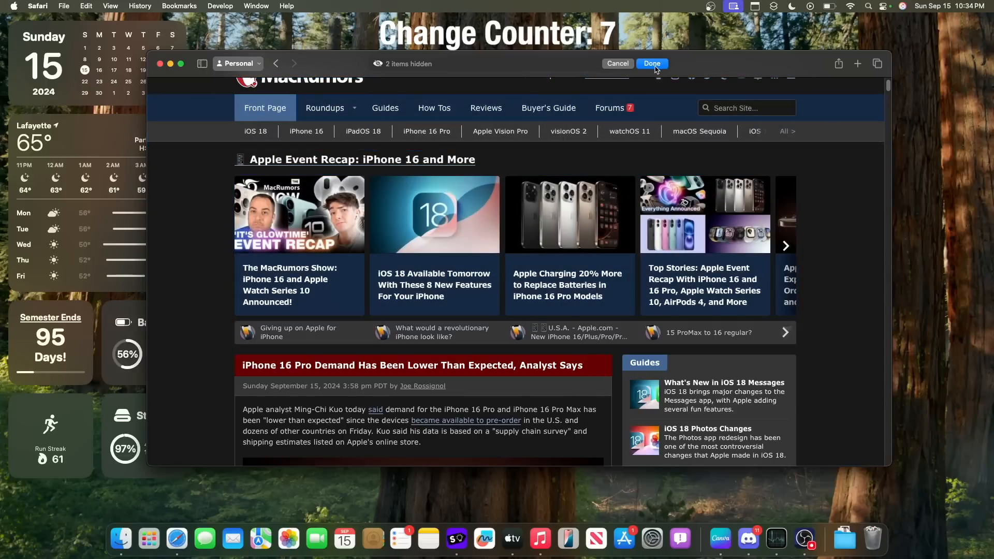
pyautogui.click(652, 63)
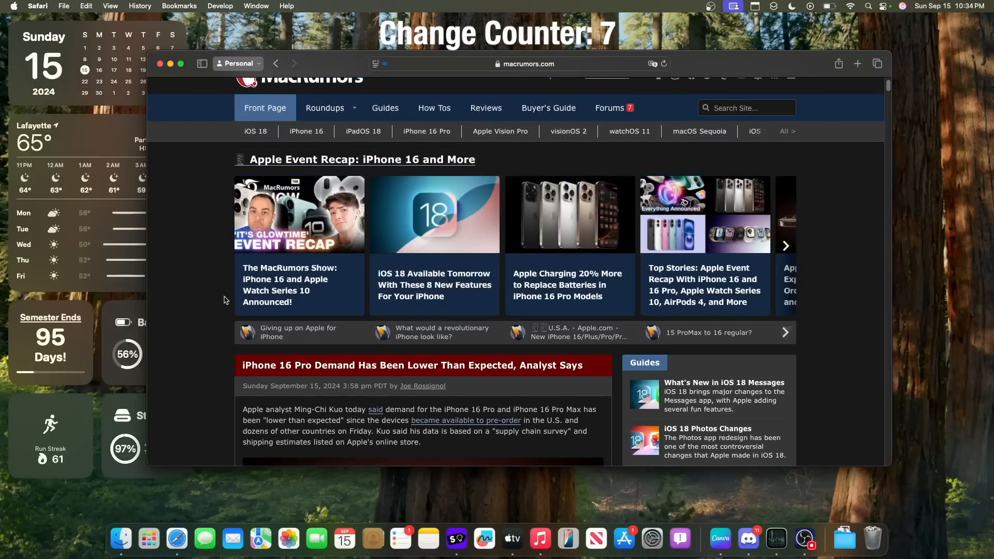
# Step: Raise the MacRumors site zoom above 100% from the page menu's Zoom dropdown
pyautogui.click(376, 63)
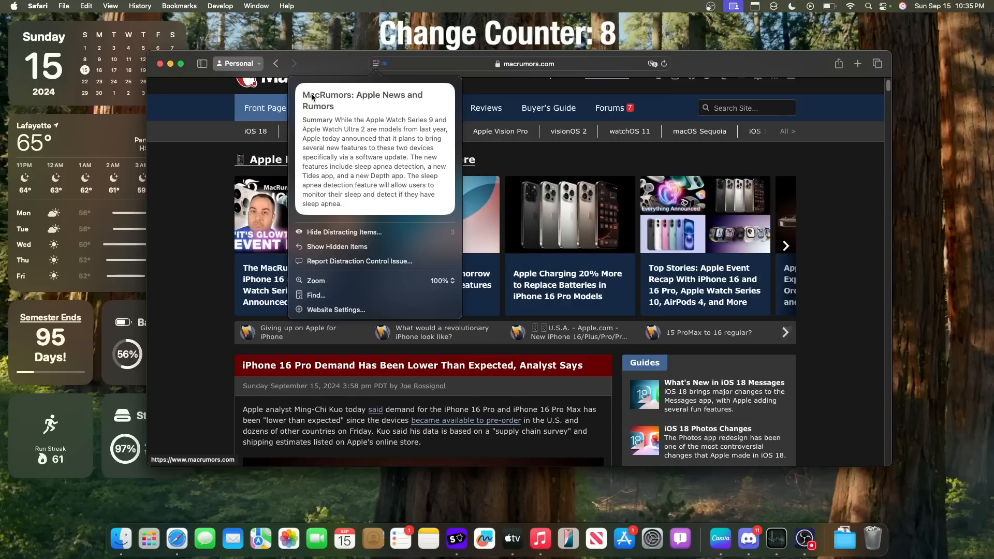
pyautogui.moveTo(394, 118)
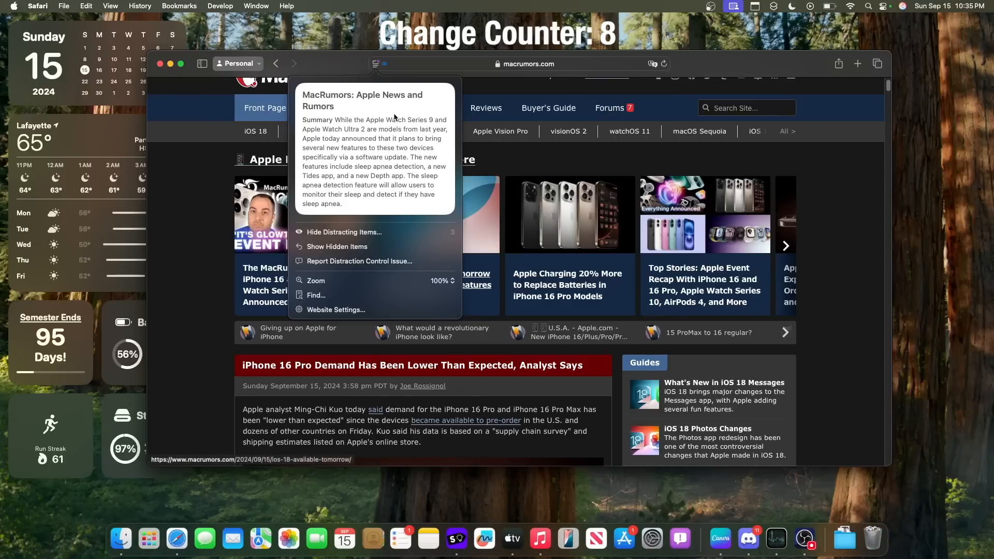
pyautogui.moveTo(283, 279)
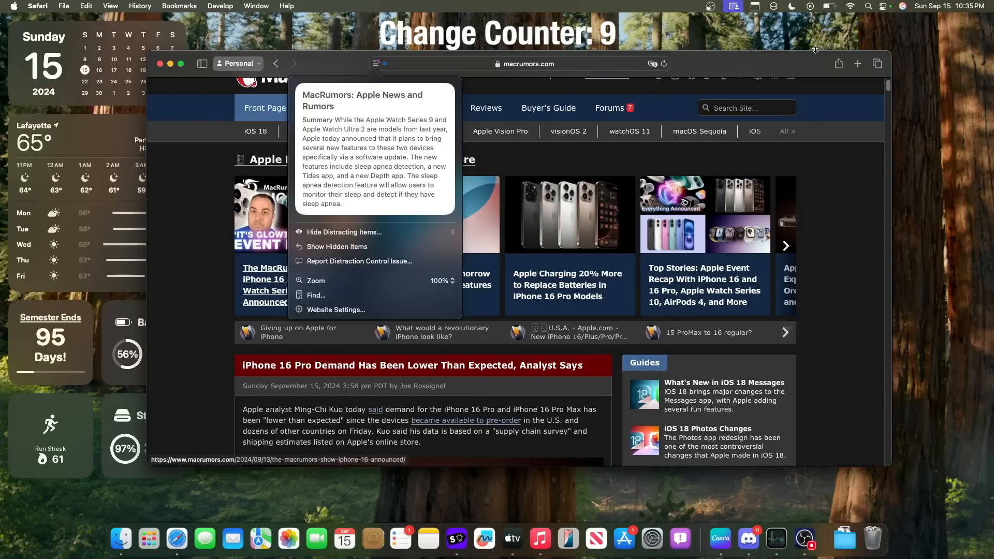
pyautogui.moveTo(443, 287)
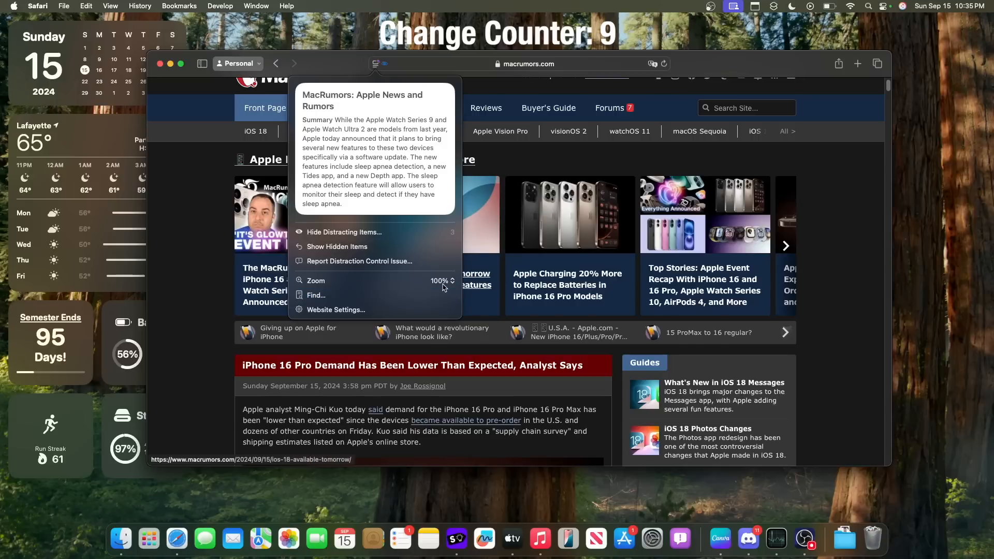
pyautogui.click(441, 280)
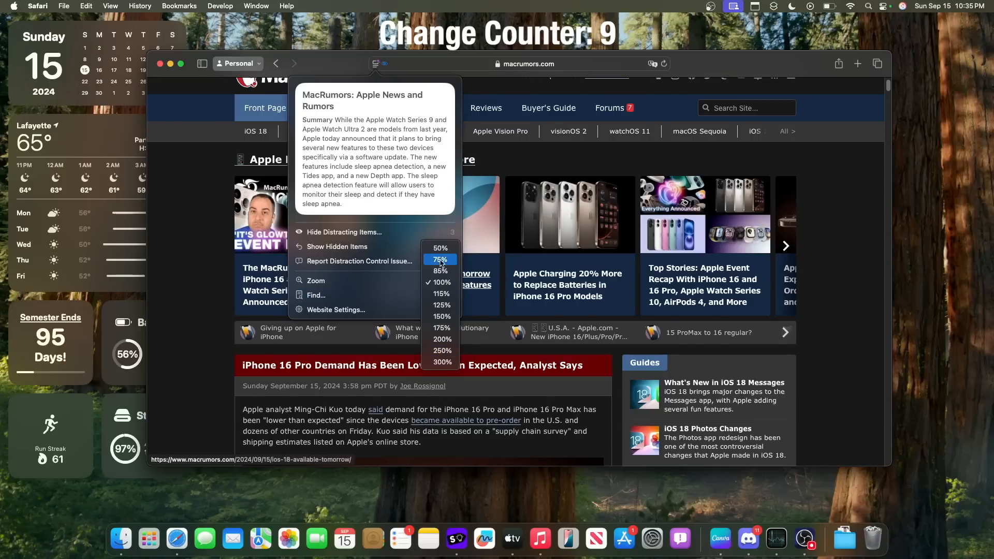
pyautogui.moveTo(399, 274)
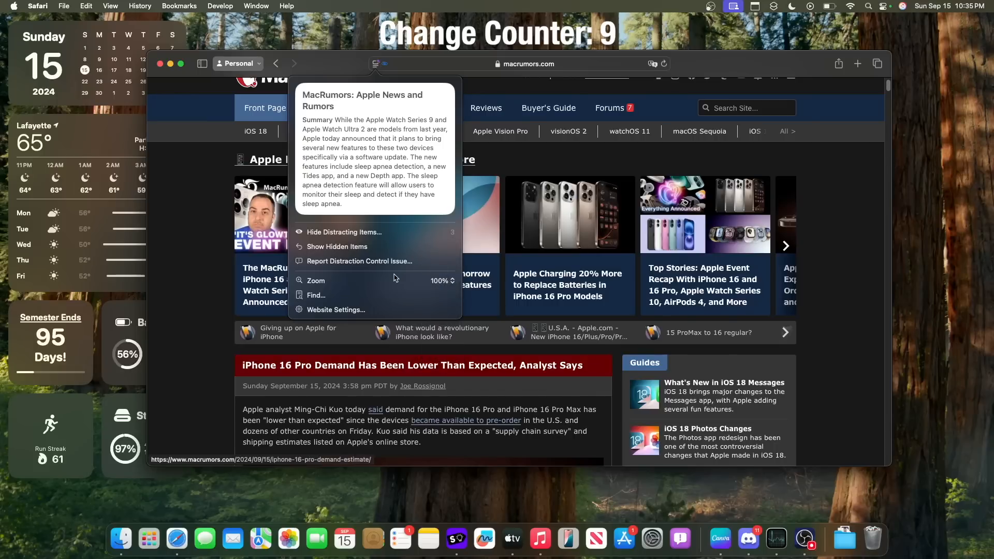
pyautogui.click(442, 280)
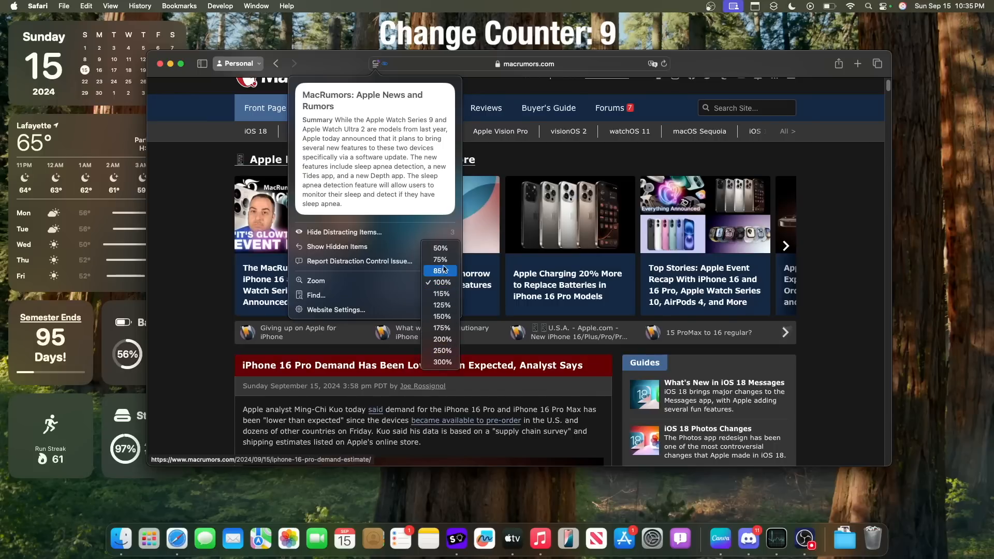
pyautogui.moveTo(440, 328)
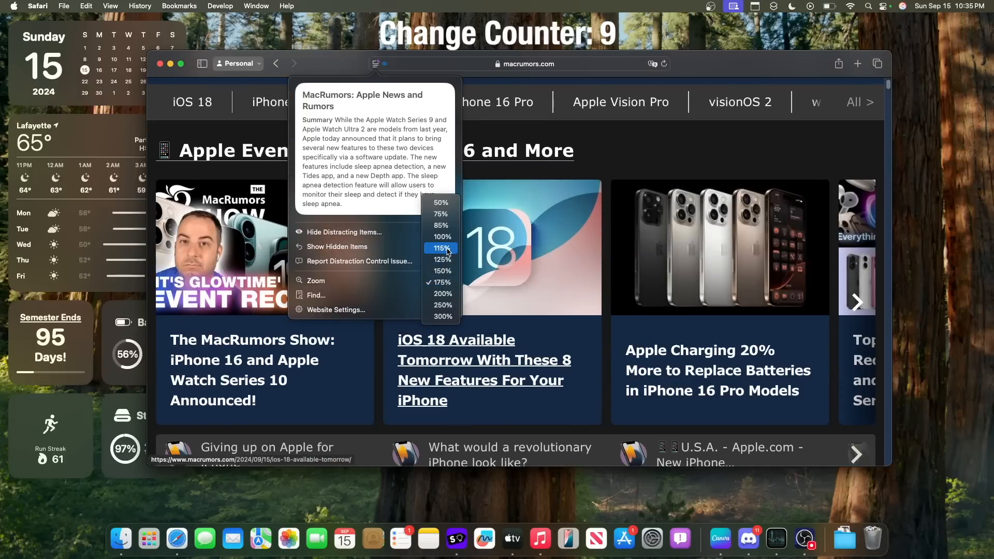
pyautogui.click(442, 237)
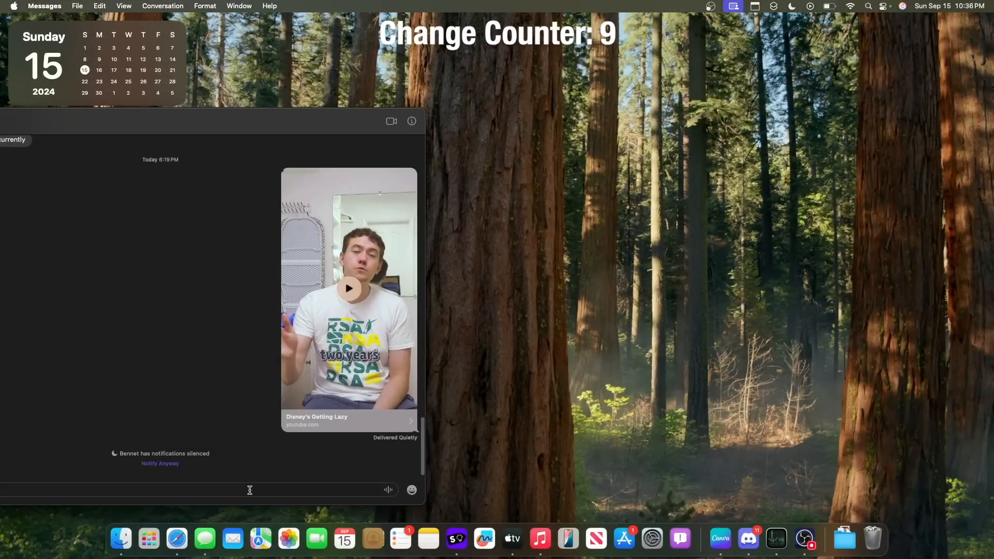
# Step: Type 'Hello' and format it italic, underlined and struck through
pyautogui.write('Hello')
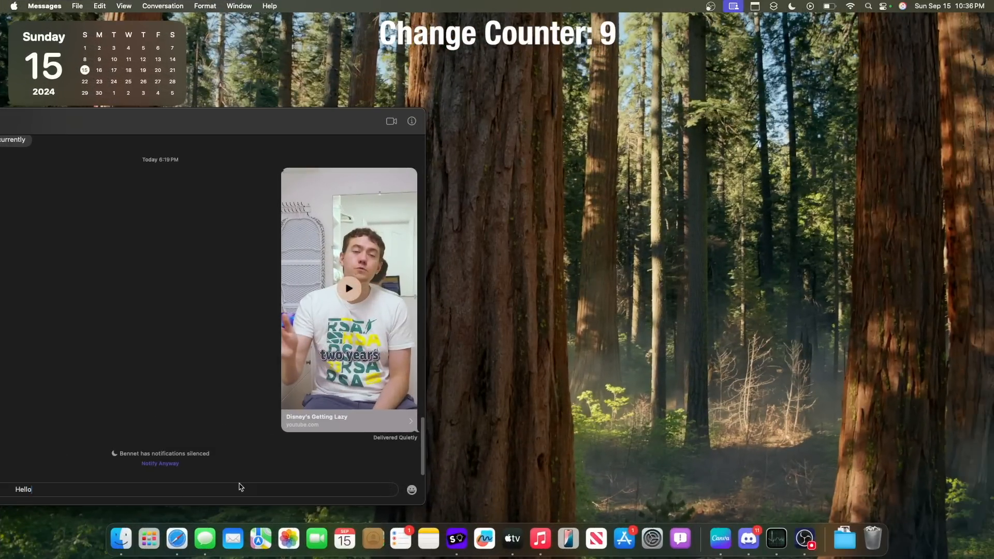
pyautogui.rightClick(23, 489)
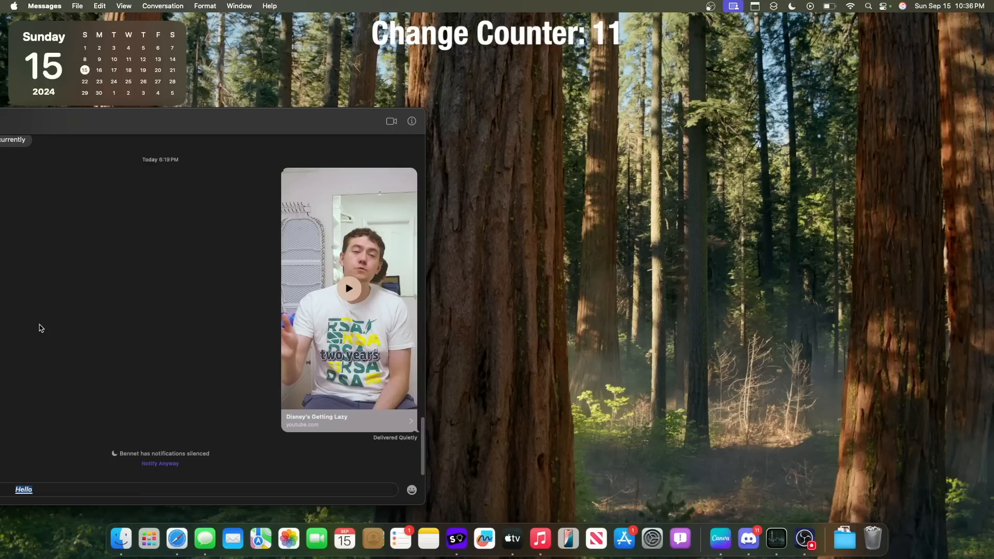
pyautogui.rightClick(23, 489)
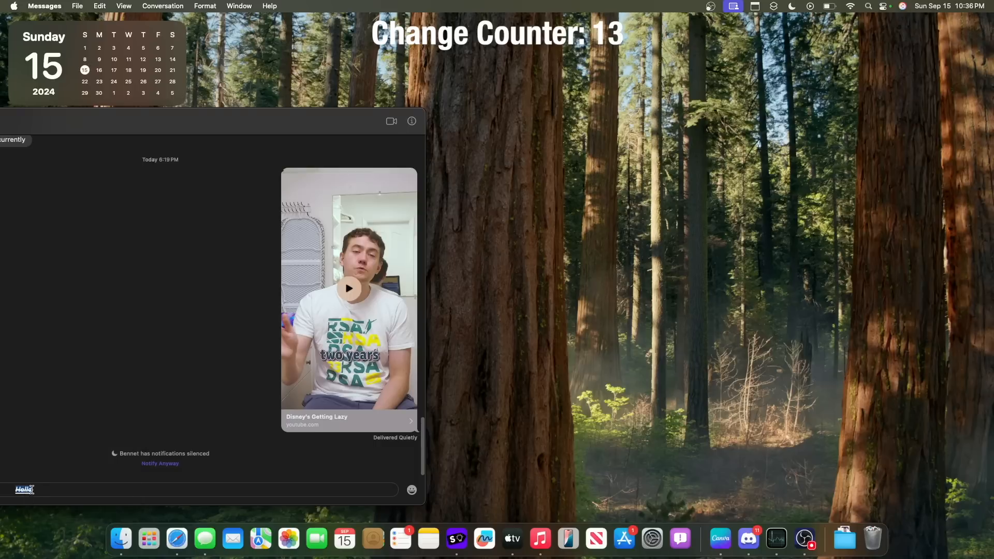
pyautogui.rightClick(25, 489)
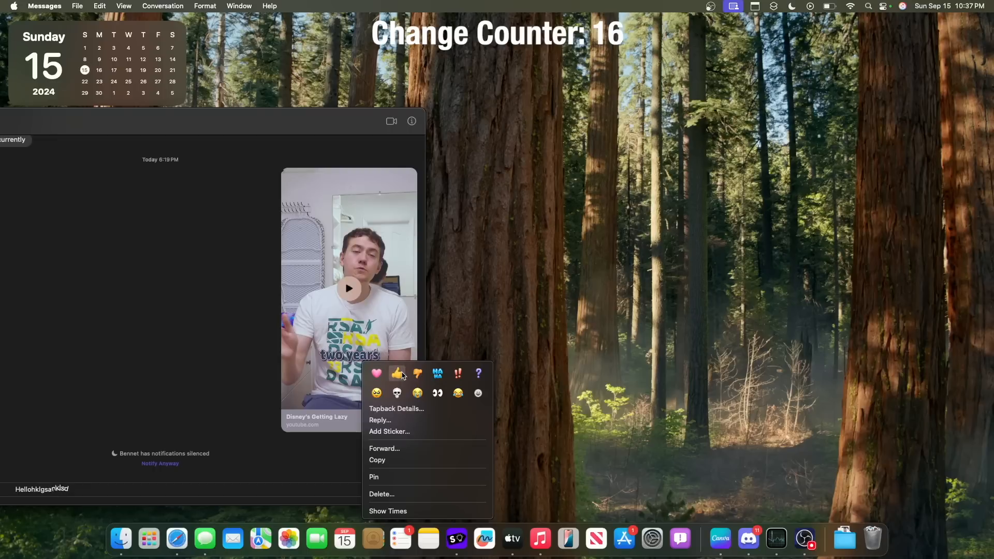
pyautogui.moveTo(458, 373)
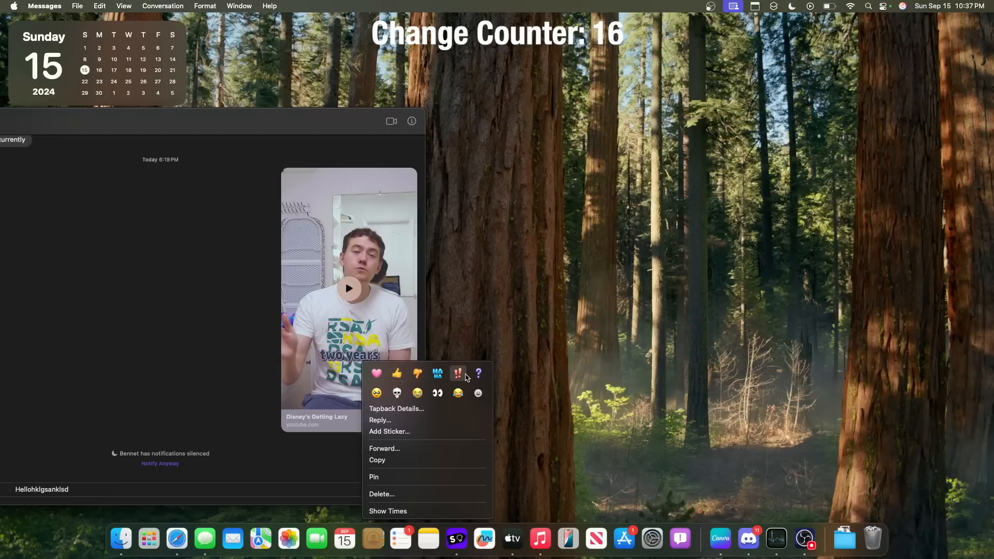
pyautogui.moveTo(397, 373)
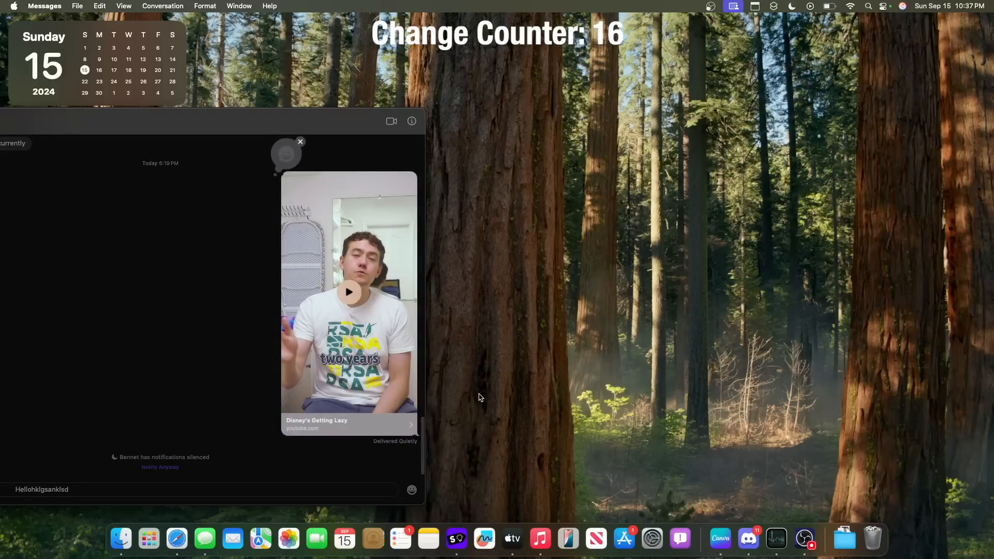
# Step: Open the full emoji picker for the video's reaction and browse recently used emoji
pyautogui.click(411, 489)
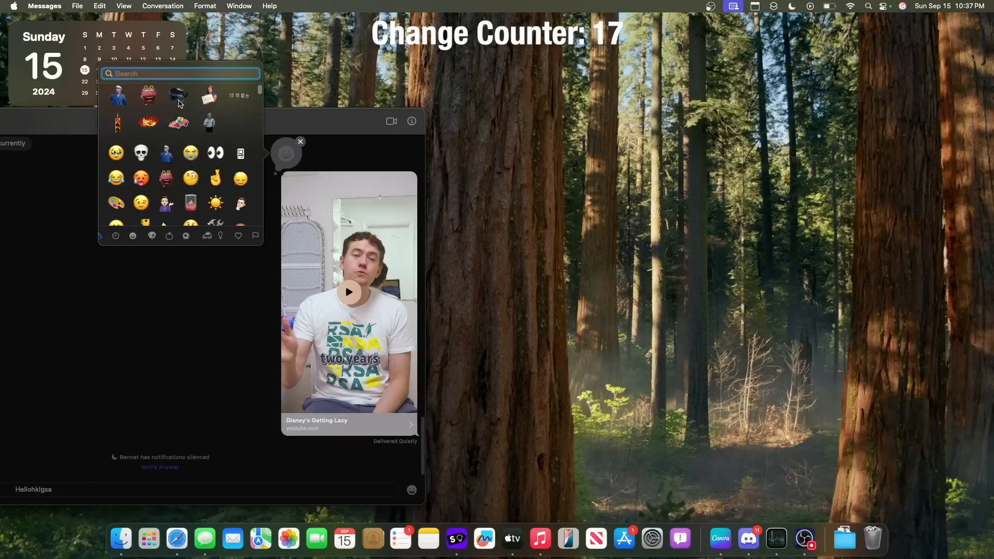
pyautogui.click(133, 236)
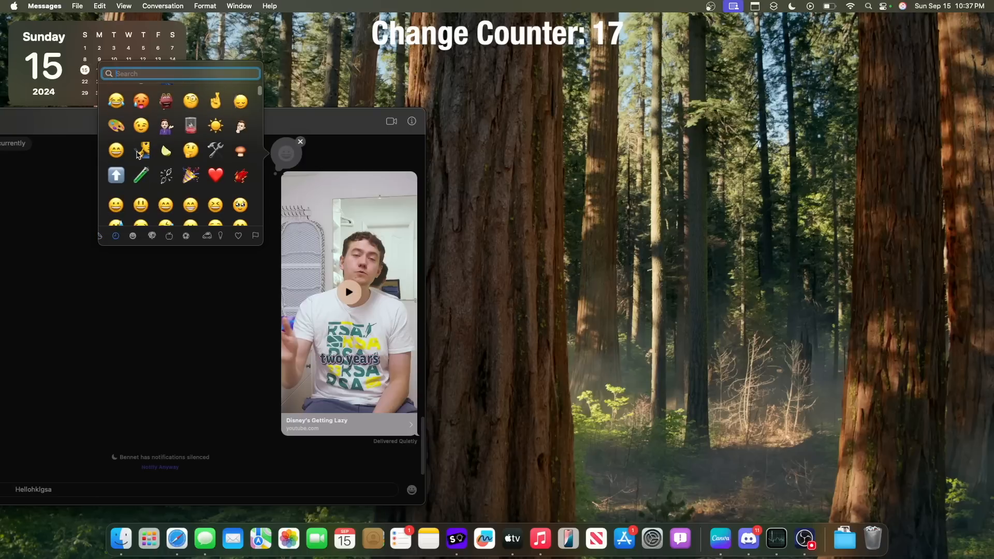
pyautogui.moveTo(160, 161)
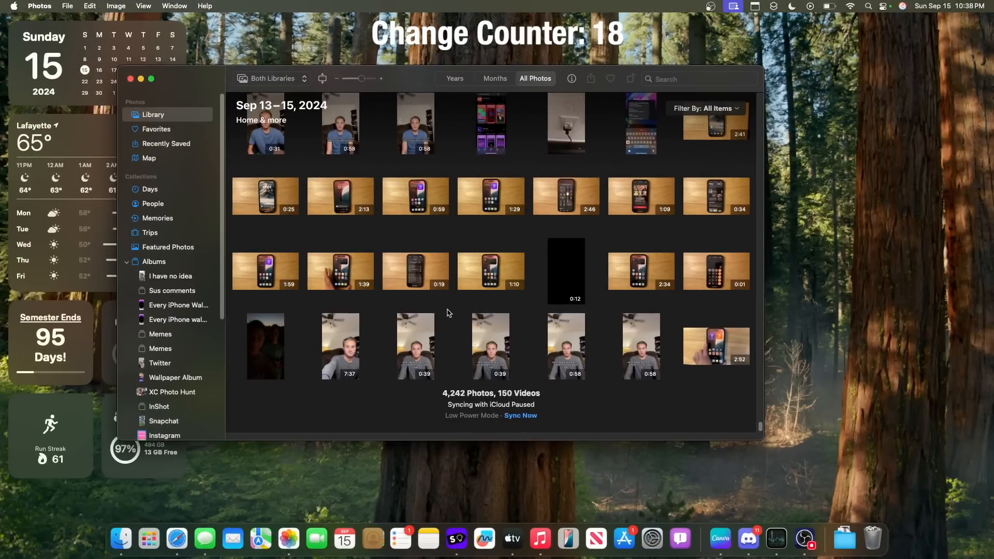
# Step: Collapse the Albums group in the Photos sidebar and close the library window
pyautogui.click(128, 261)
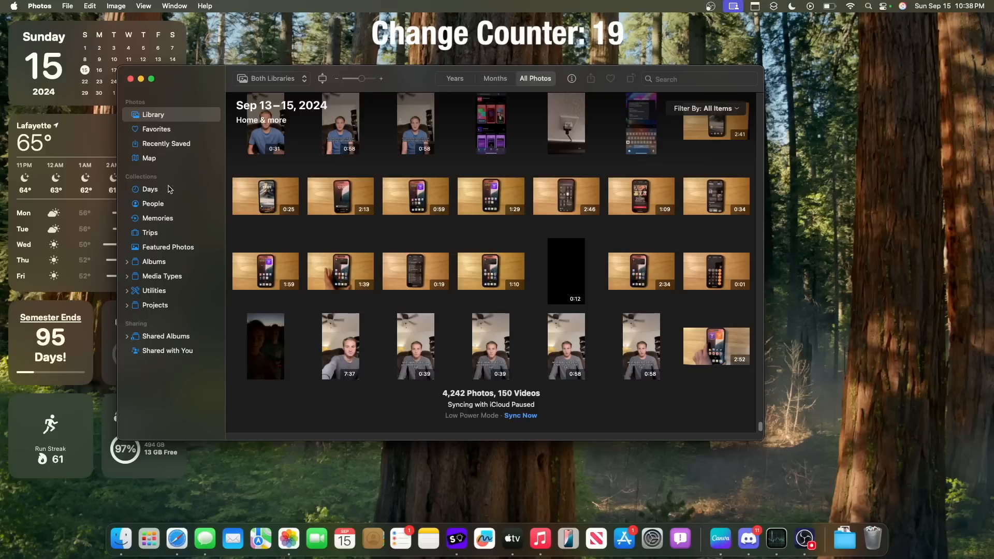
pyautogui.moveTo(169, 273)
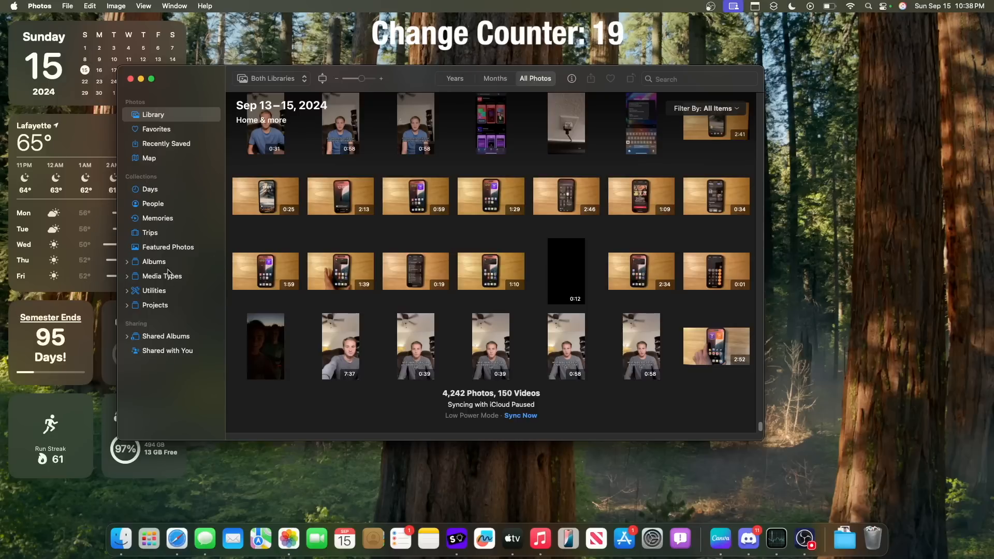
pyautogui.click(694, 79)
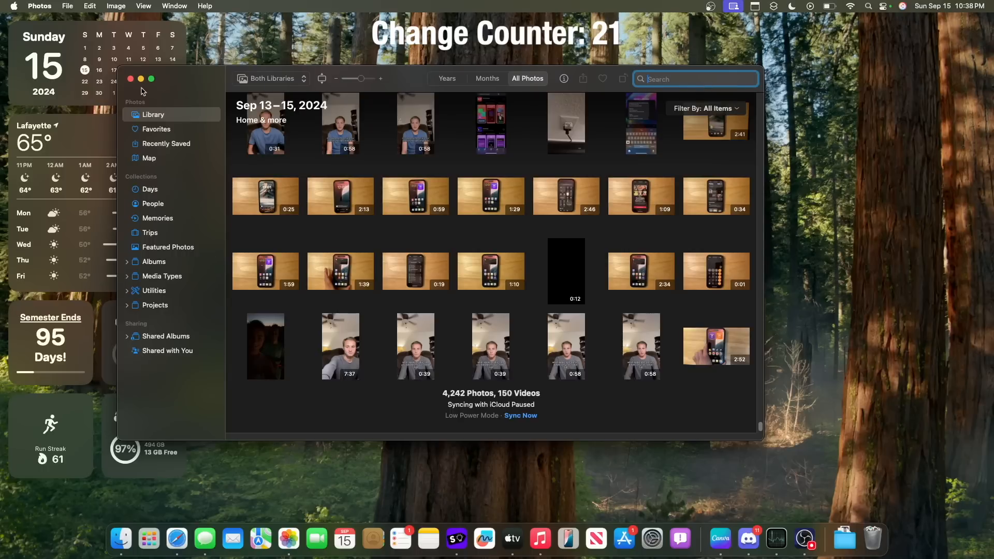
pyautogui.click(343, 538)
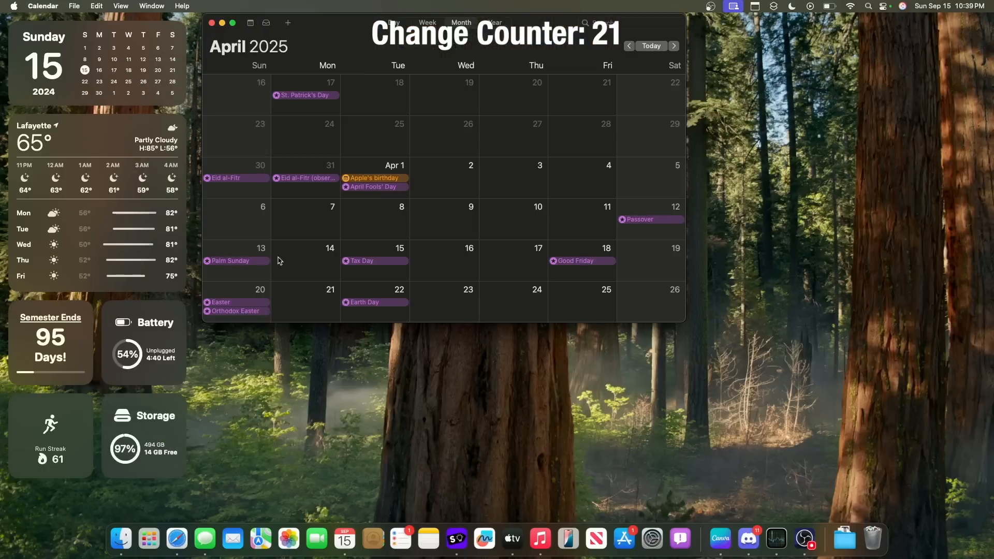
# Step: Open the Recording 1 reminder on Friday, August 23, 2024 in day view
pyautogui.click(393, 23)
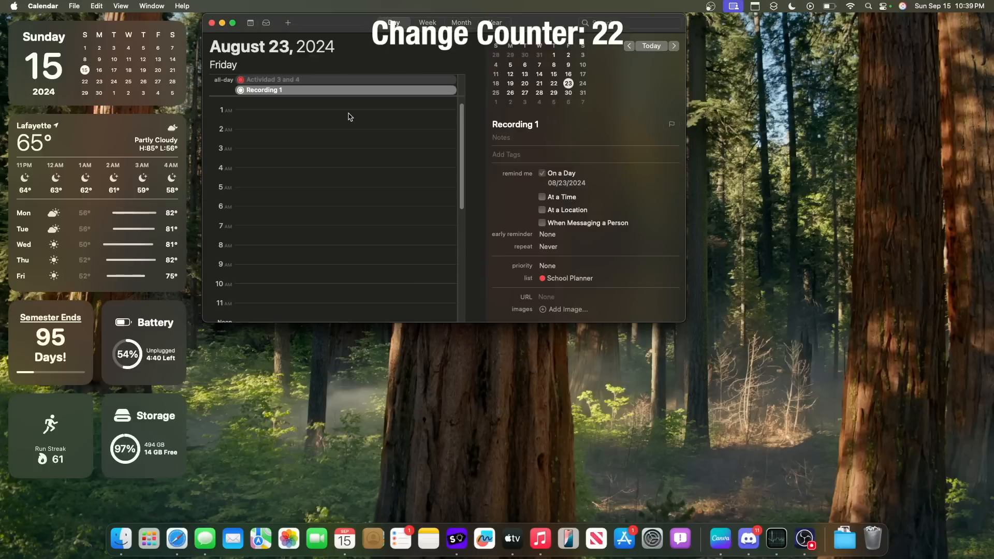
pyautogui.moveTo(257, 70)
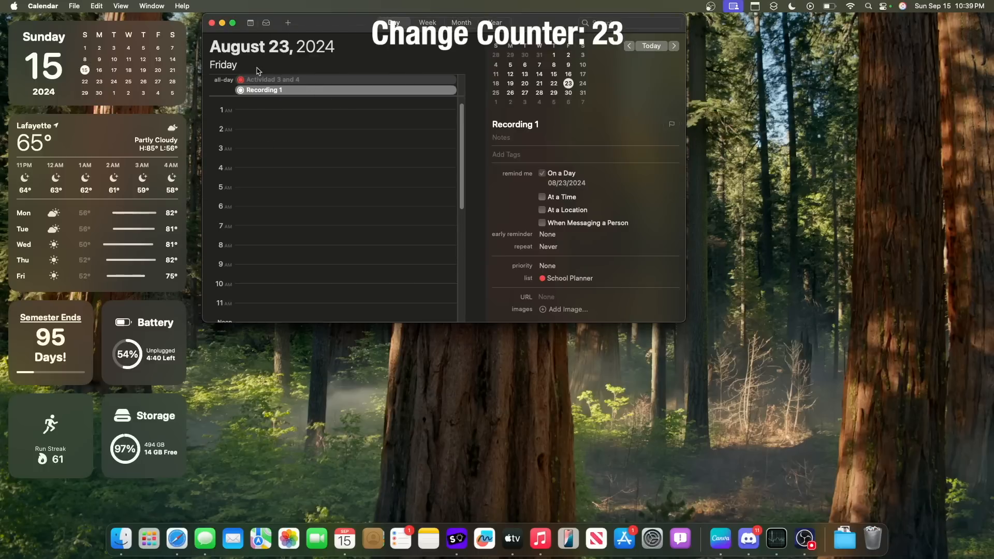
pyautogui.moveTo(235, 50)
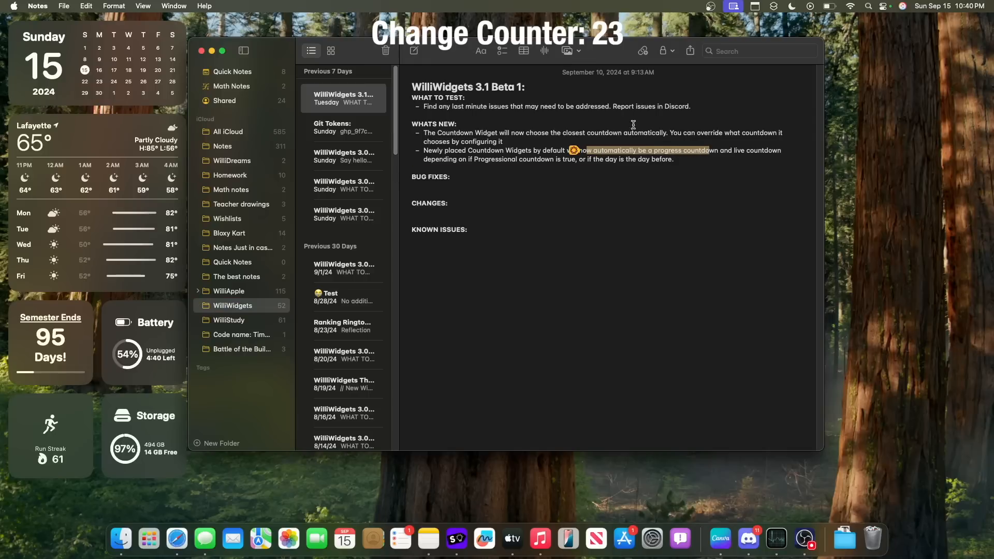
# Step: Open text formatting options for the progress countdown phrase in the WilliWidgets note
pyautogui.click(479, 50)
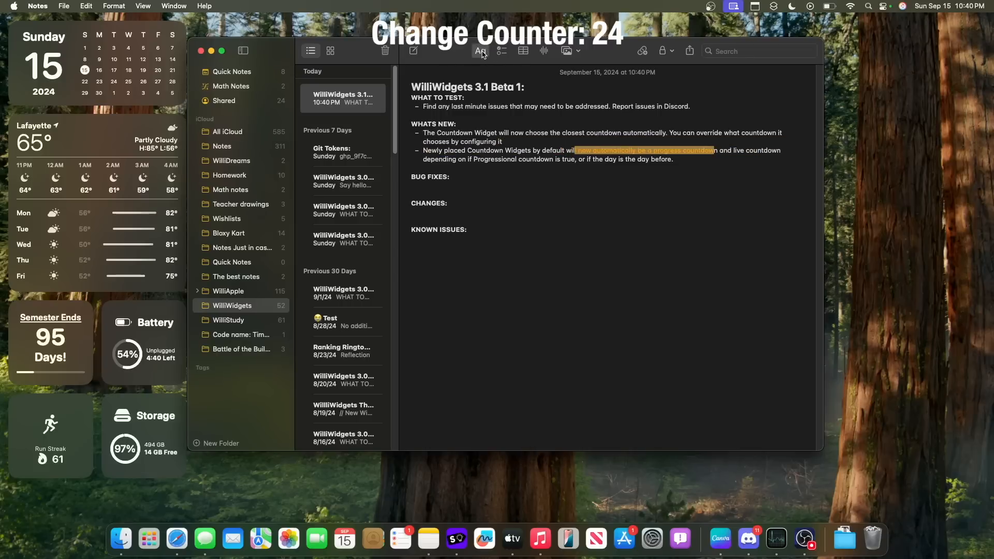
pyautogui.click(527, 199)
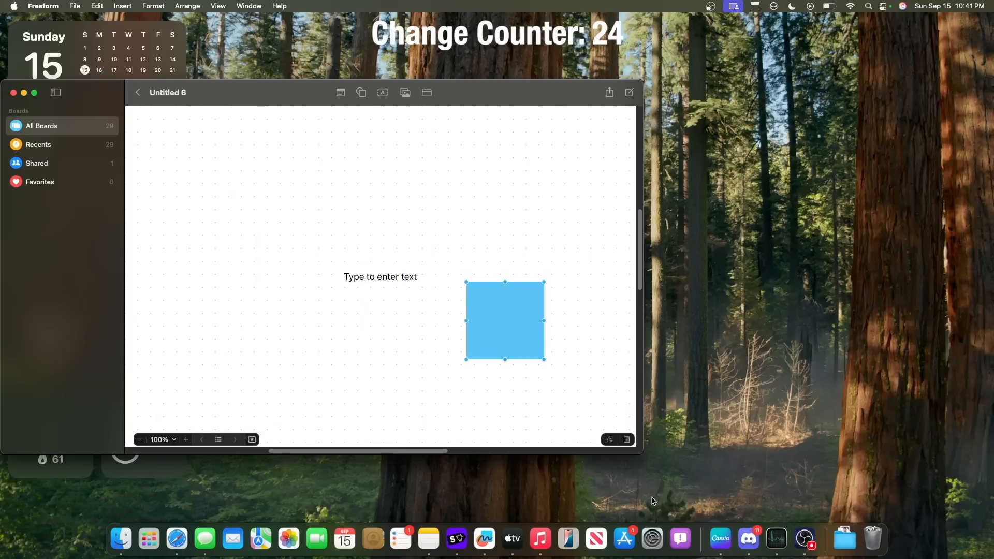
# Step: Draw a connector from the blue square on the Untitled 6 board
pyautogui.click(454, 321)
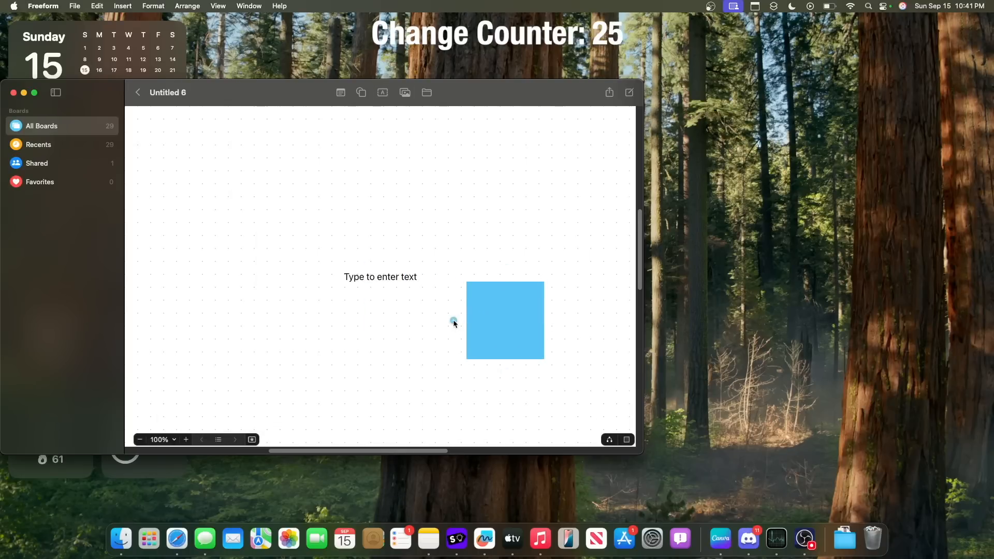
pyautogui.click(505, 320)
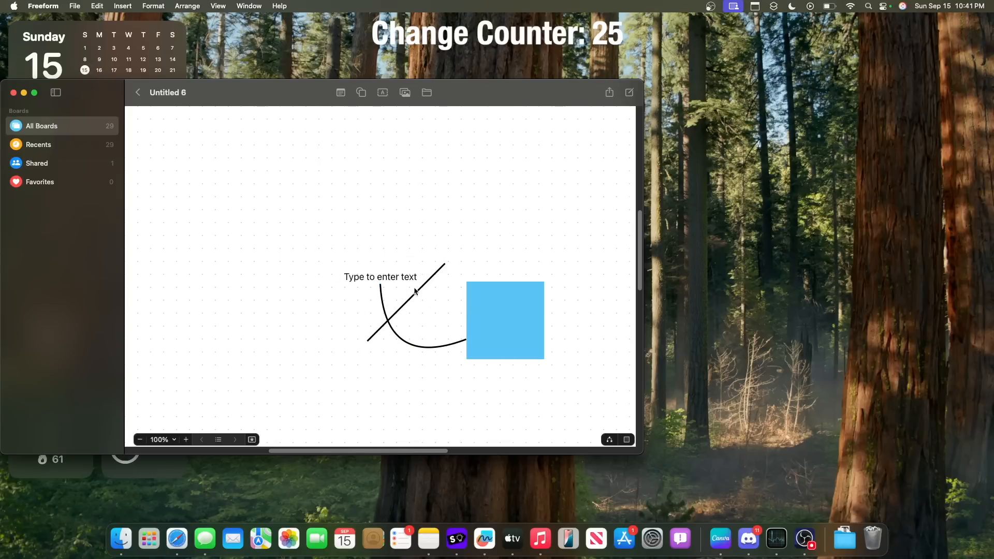
pyautogui.click(412, 291)
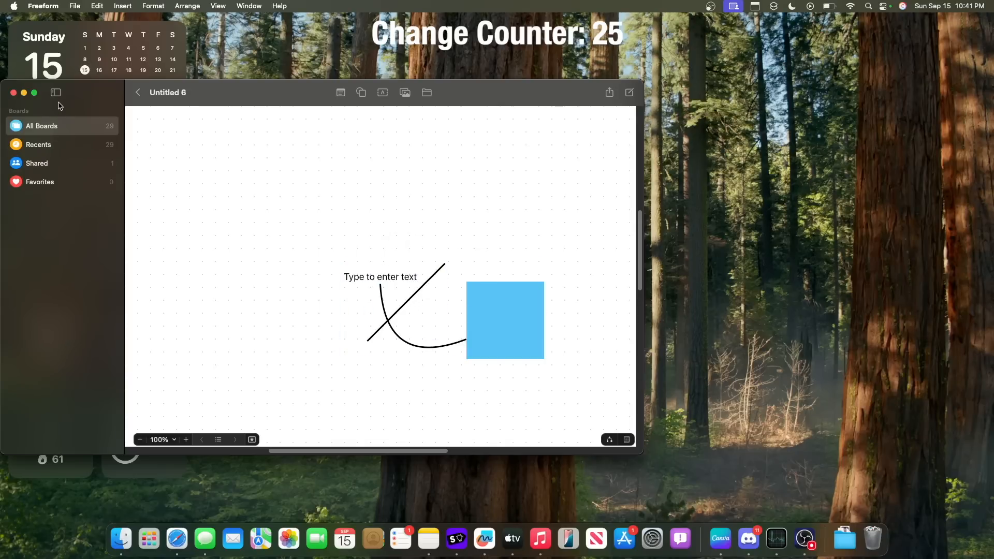
# Step: Add a line and jump to Scene 2 from the board's scenes list
pyautogui.click(185, 440)
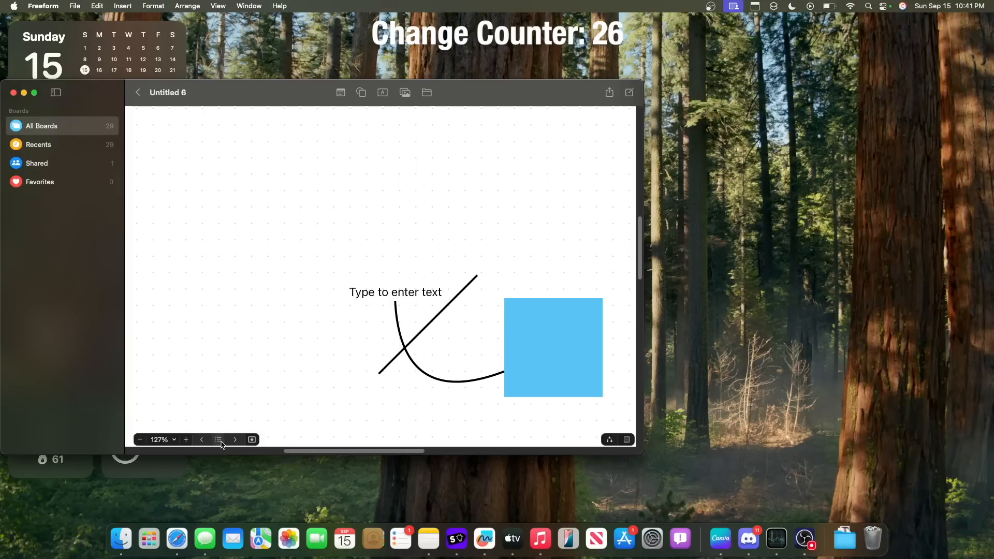
pyautogui.click(218, 440)
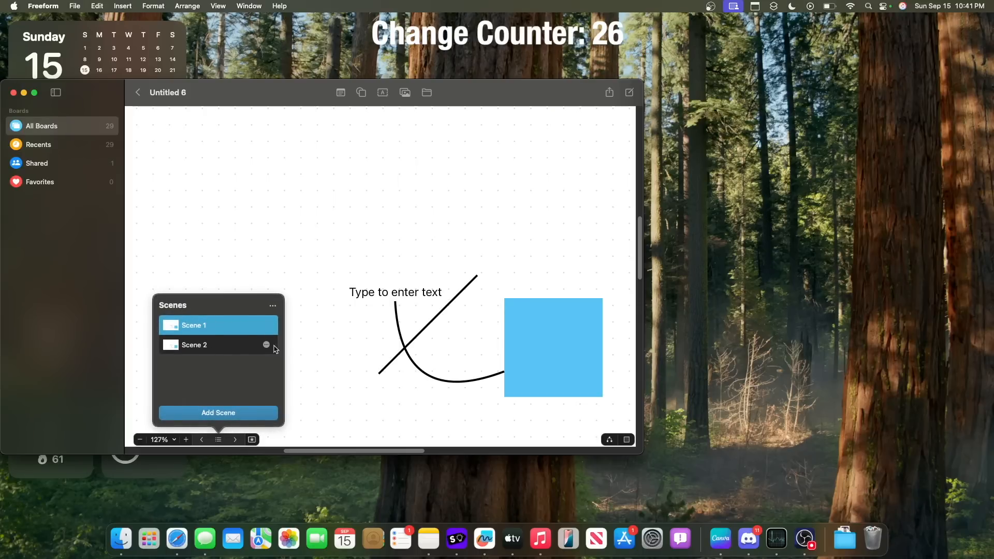
pyautogui.click(266, 344)
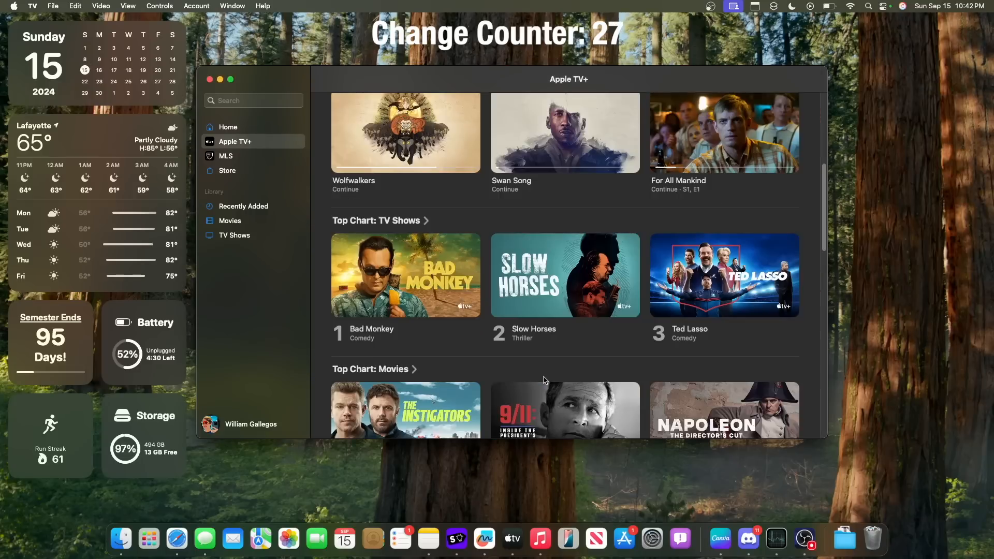
# Step: Browse TV's releases and launch the App Store from the Dock on Discover
pyautogui.scroll(-3)
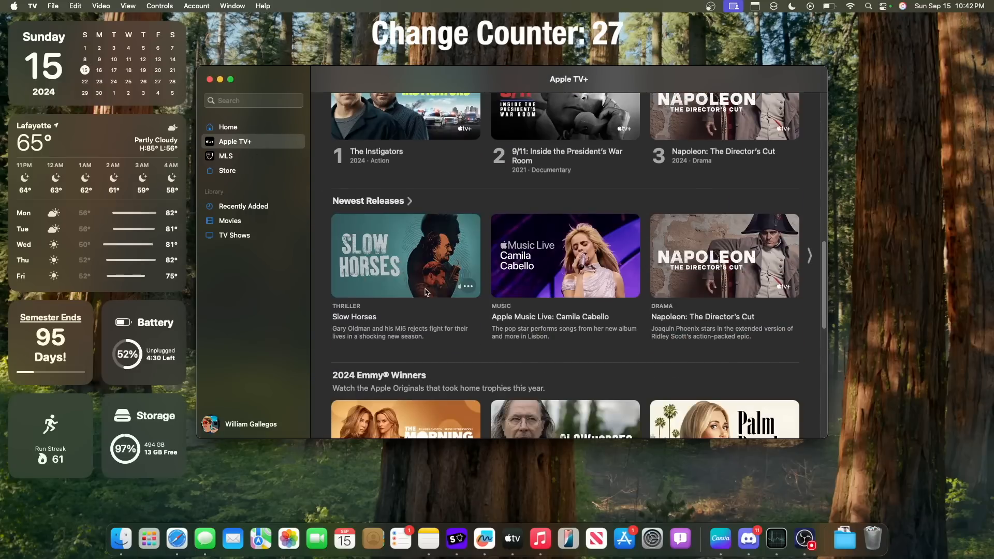
pyautogui.moveTo(463, 336)
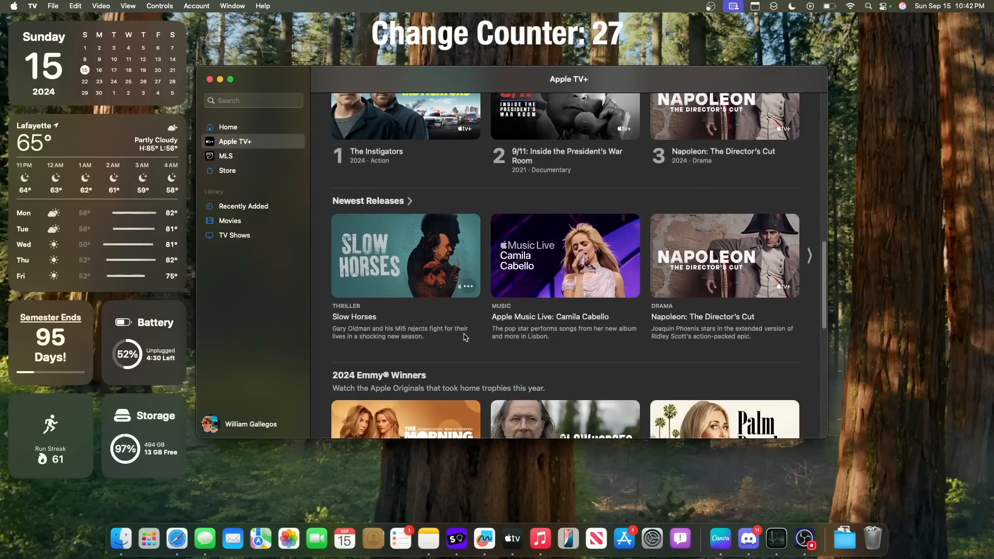
pyautogui.moveTo(369, 213)
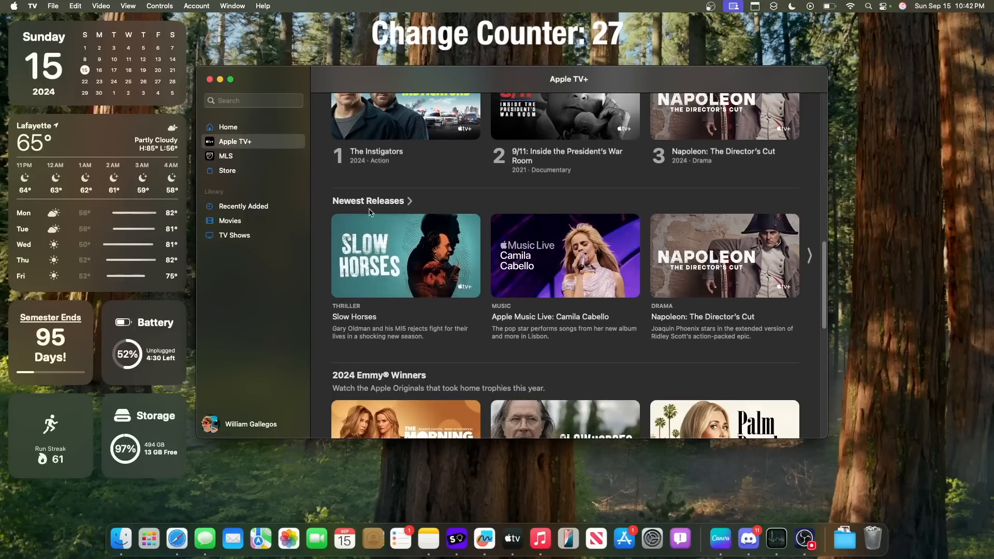
pyautogui.moveTo(220, 79)
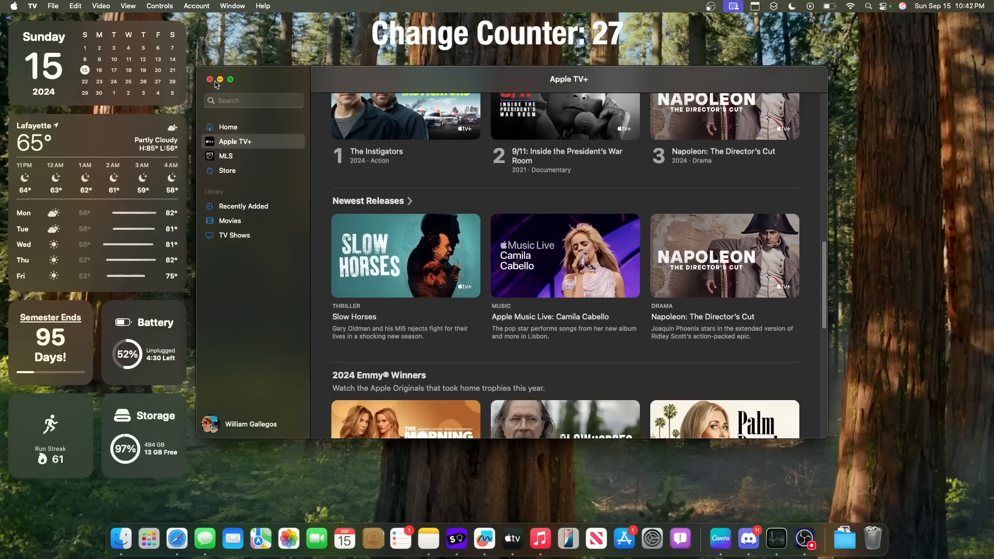
pyautogui.click(209, 79)
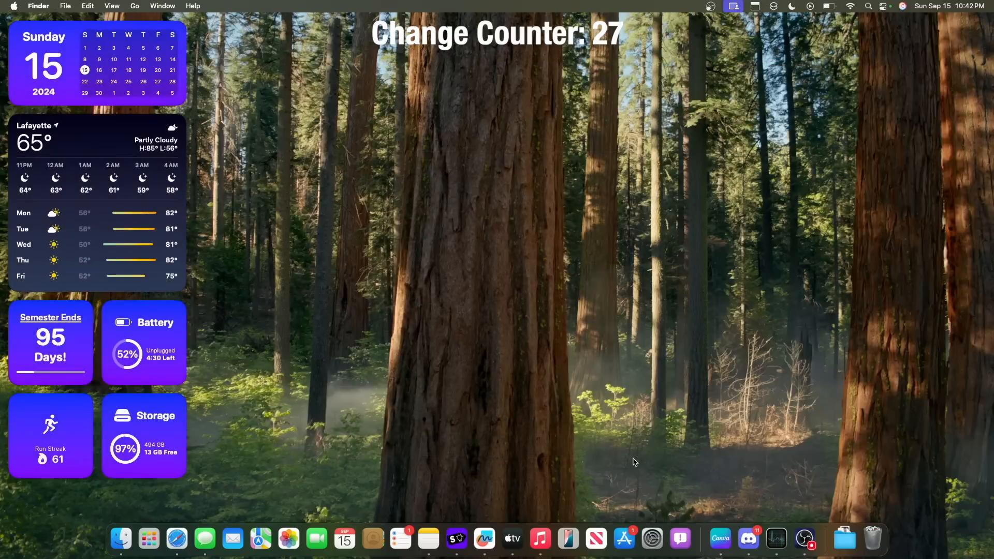
pyautogui.click(539, 539)
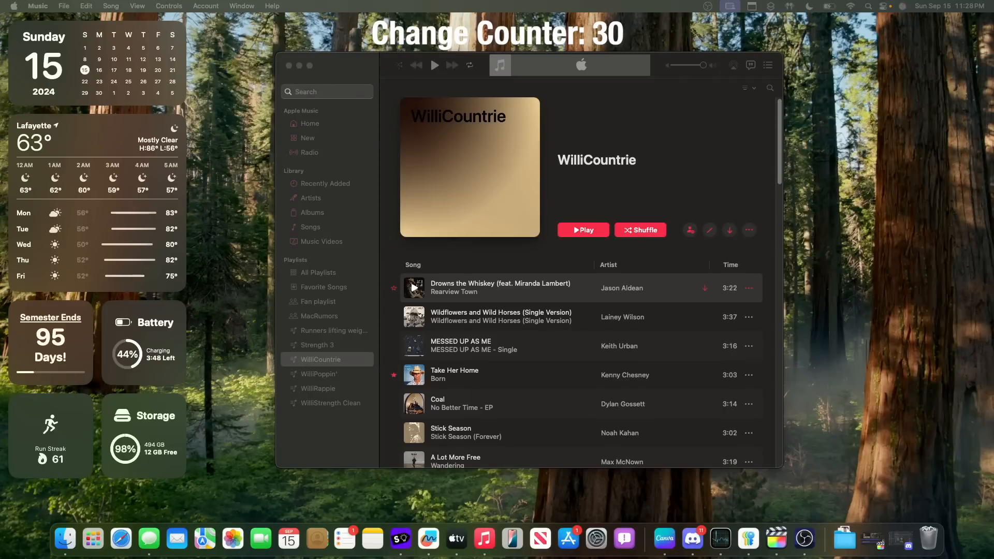
pyautogui.click(624, 539)
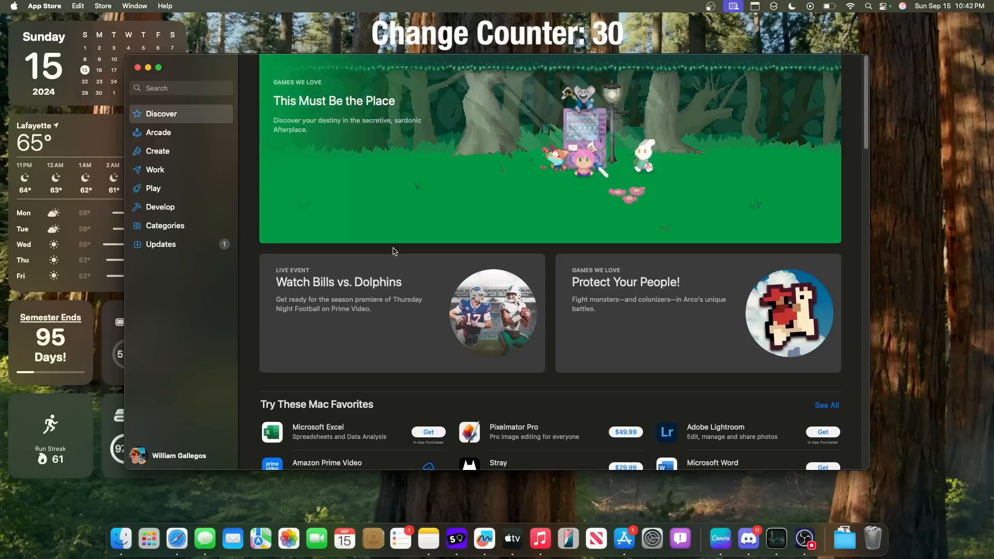
# Step: Search Discover for 'WilliWidgets', view its app page, and close the App Store window
pyautogui.scroll(-3)
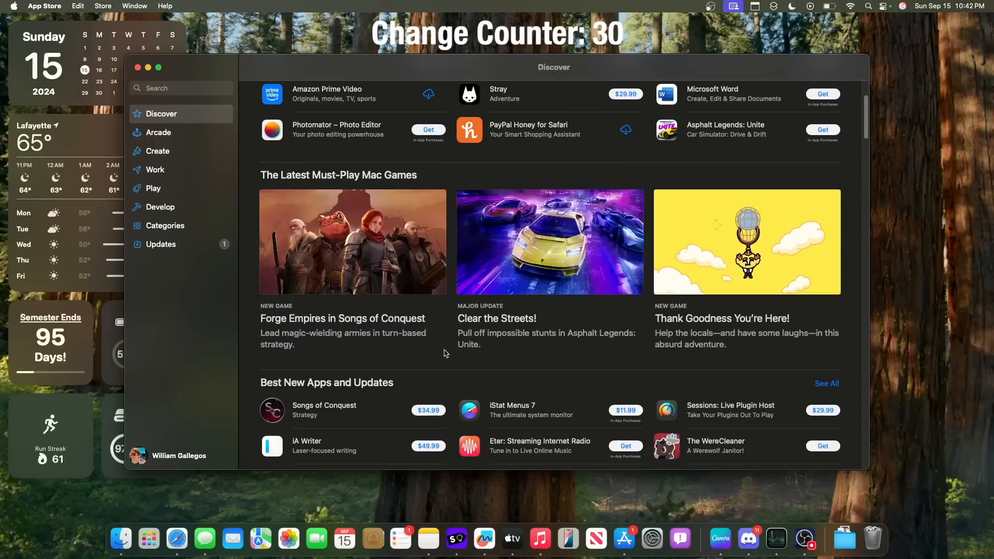
pyautogui.write('WilliWidgets')
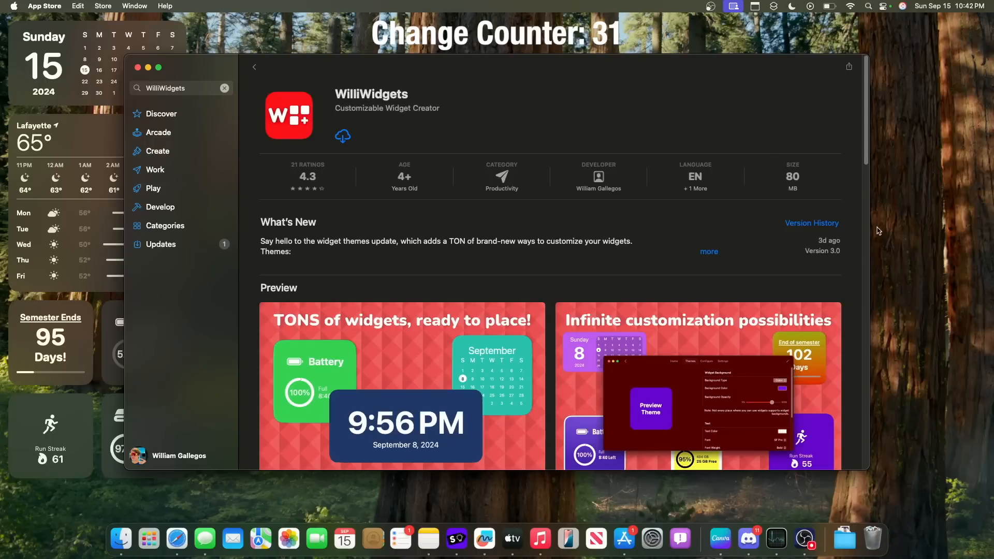
pyautogui.click(137, 67)
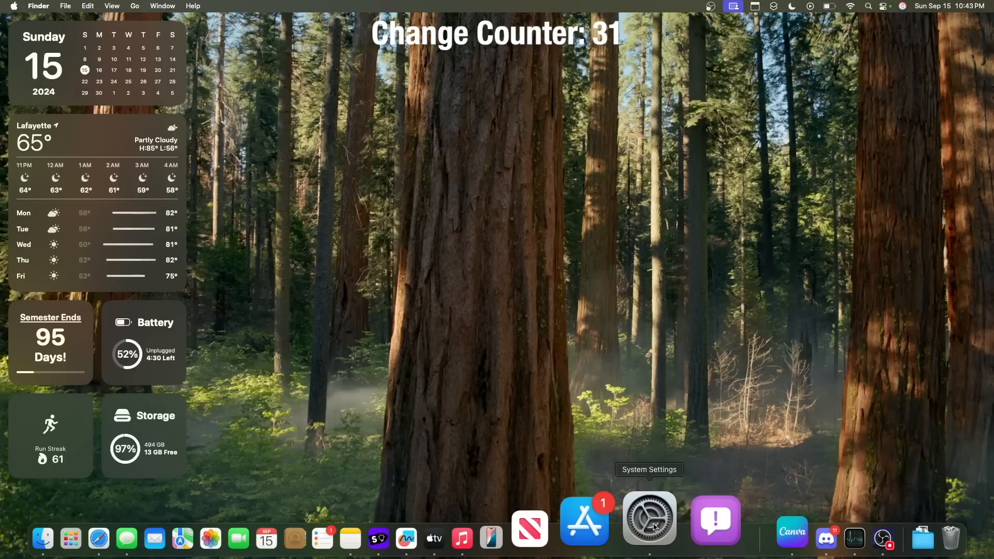
pyautogui.click(649, 519)
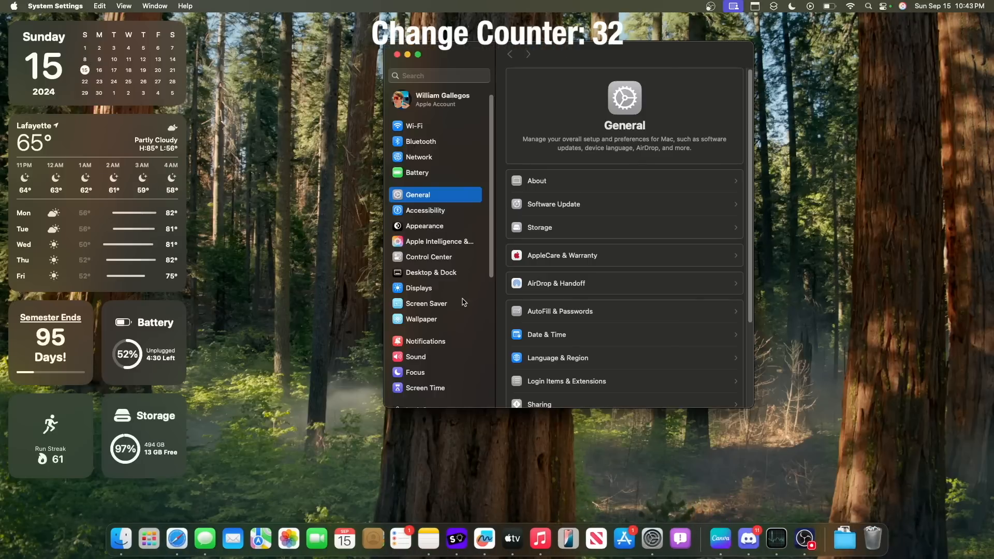
pyautogui.moveTo(471, 369)
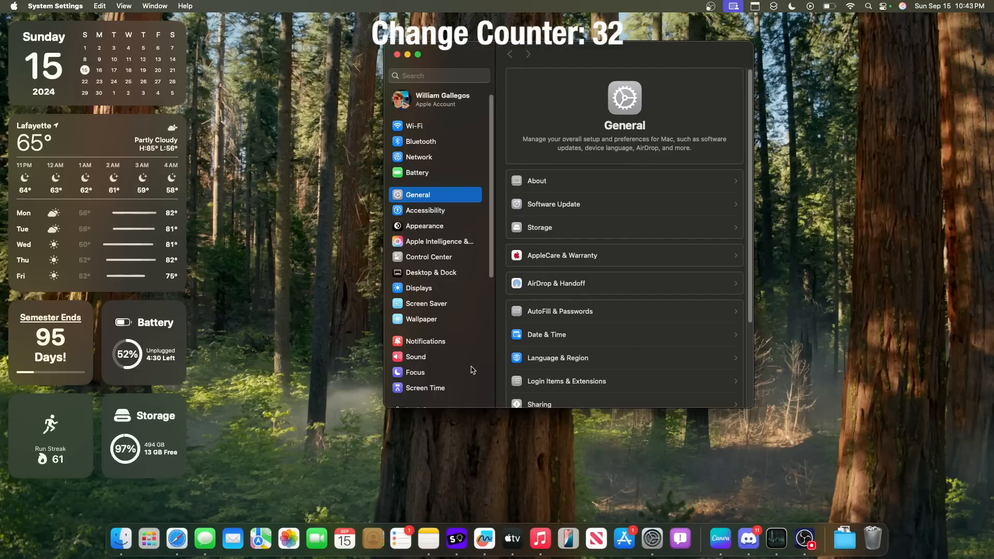
pyautogui.moveTo(629, 156)
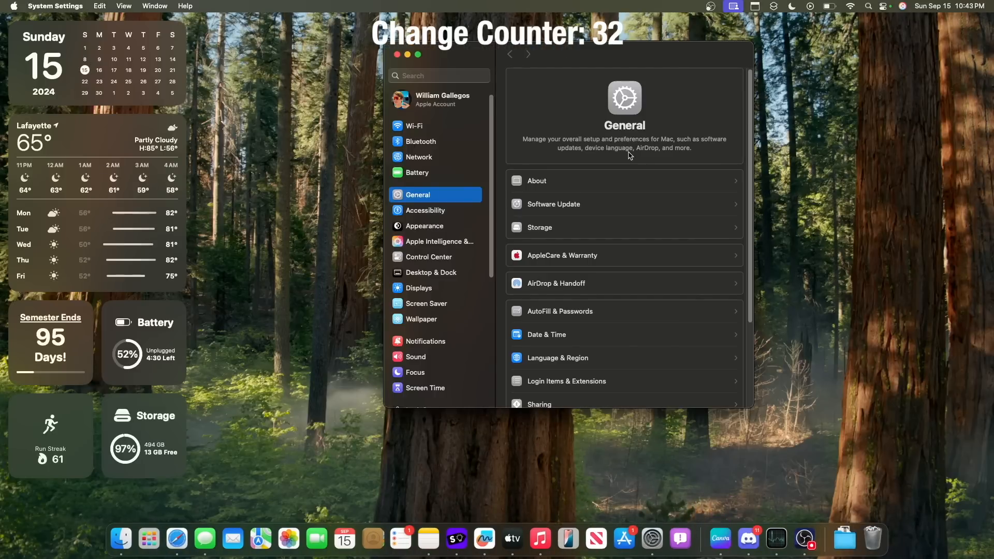
pyautogui.click(424, 226)
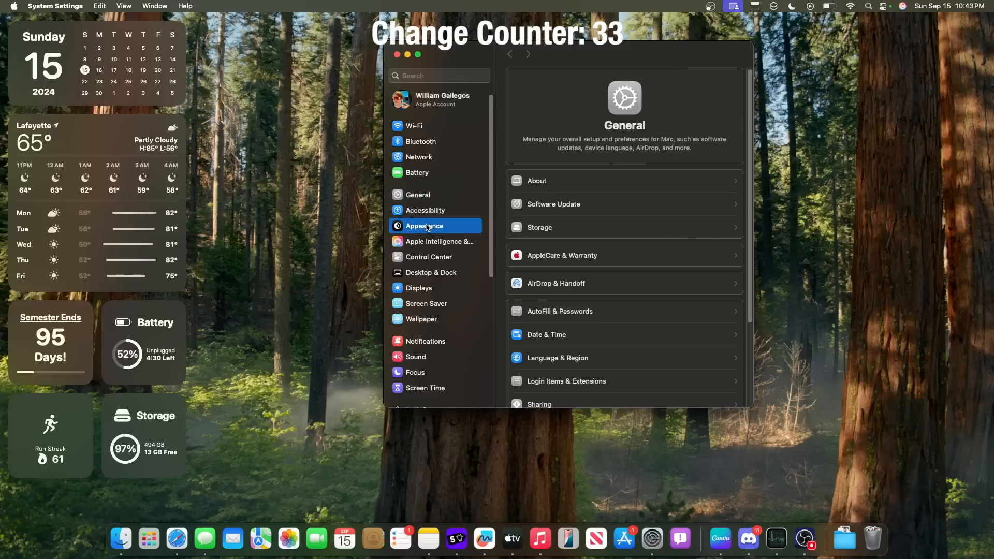
pyautogui.click(418, 195)
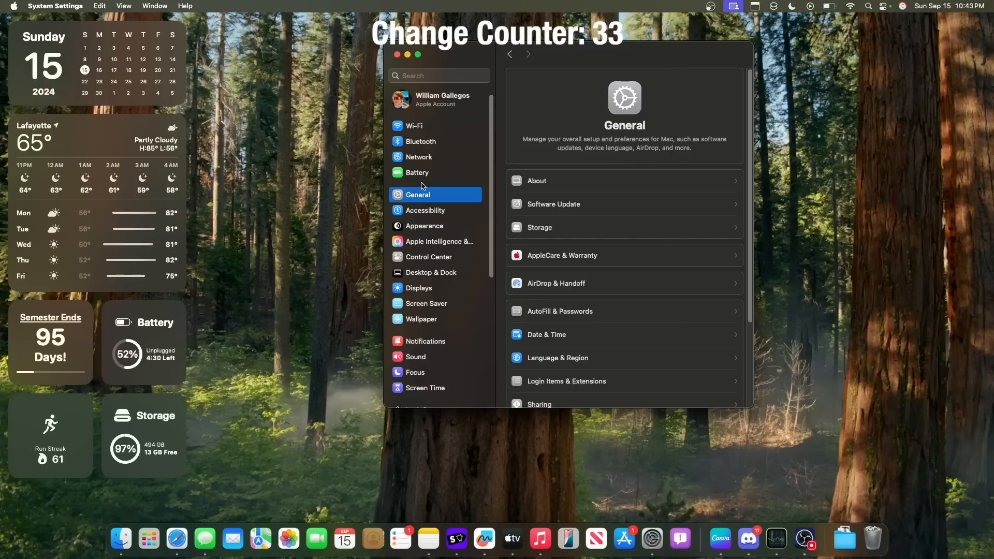
pyautogui.moveTo(626, 341)
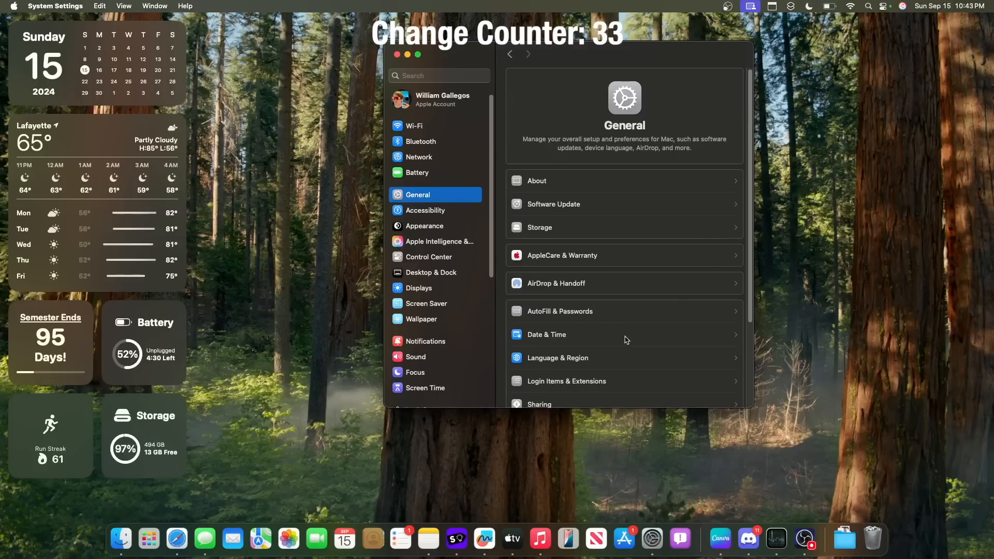
pyautogui.scroll(-3)
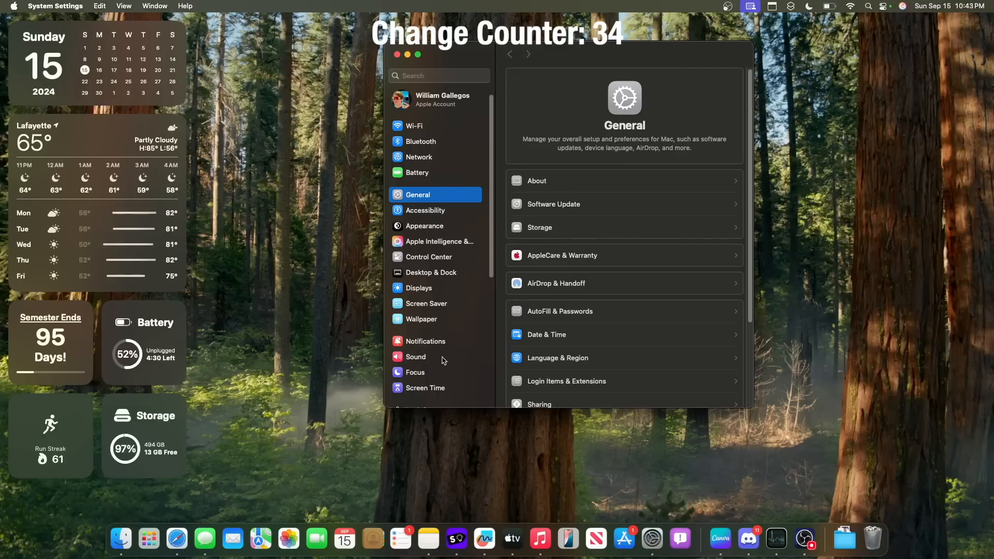
pyautogui.moveTo(441, 358)
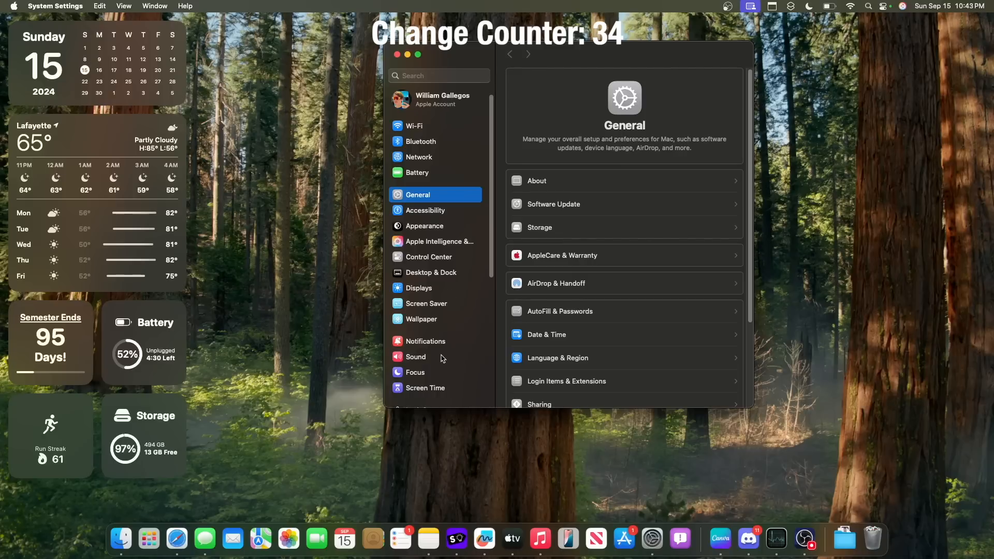
pyautogui.moveTo(513, 187)
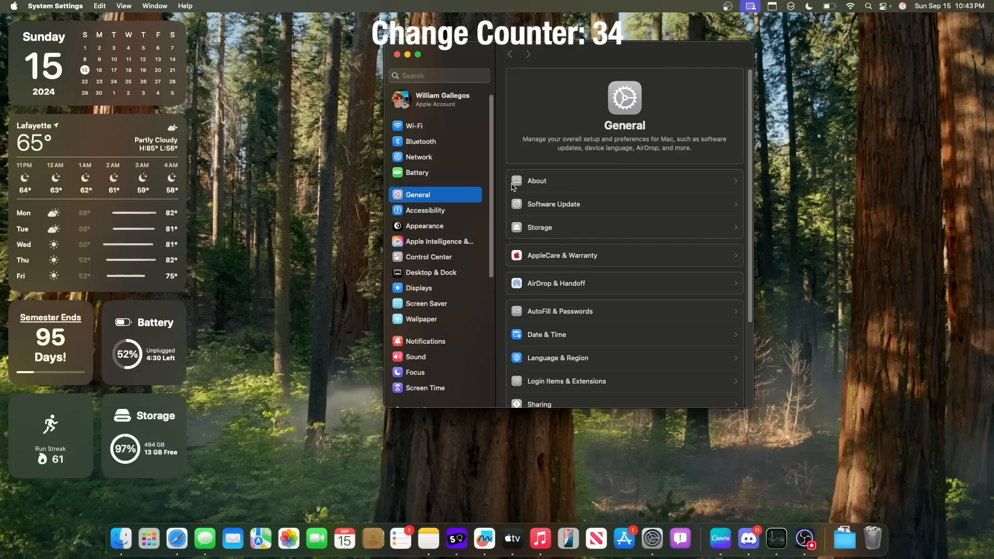
pyautogui.moveTo(444, 221)
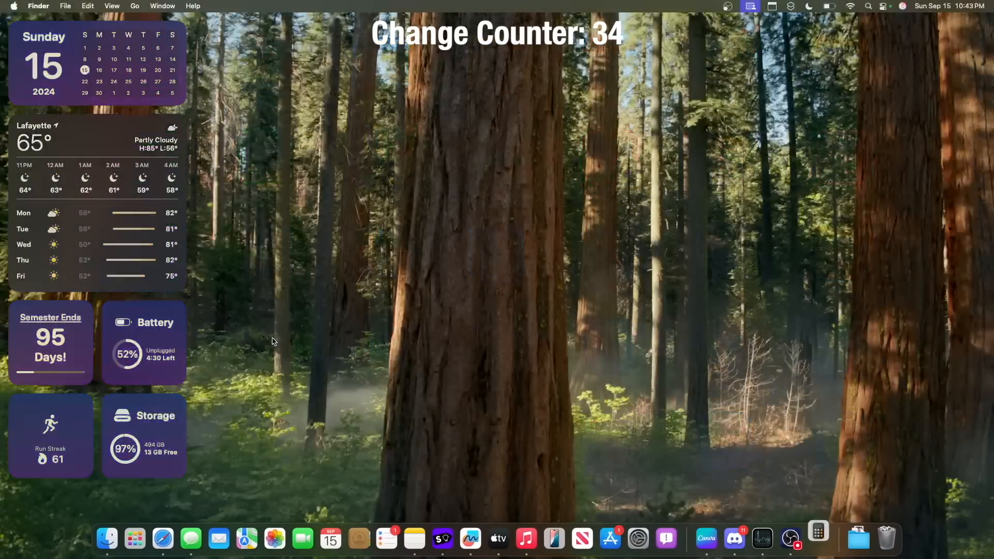
# Step: Launch Calculator and switch it to Scientific, then Programmer mode
pyautogui.click(816, 539)
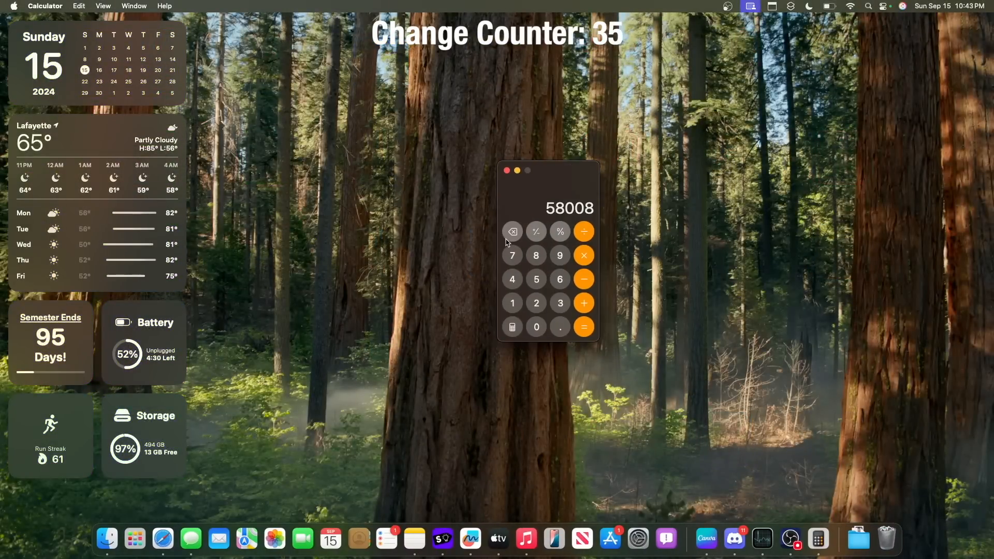
pyautogui.click(511, 231)
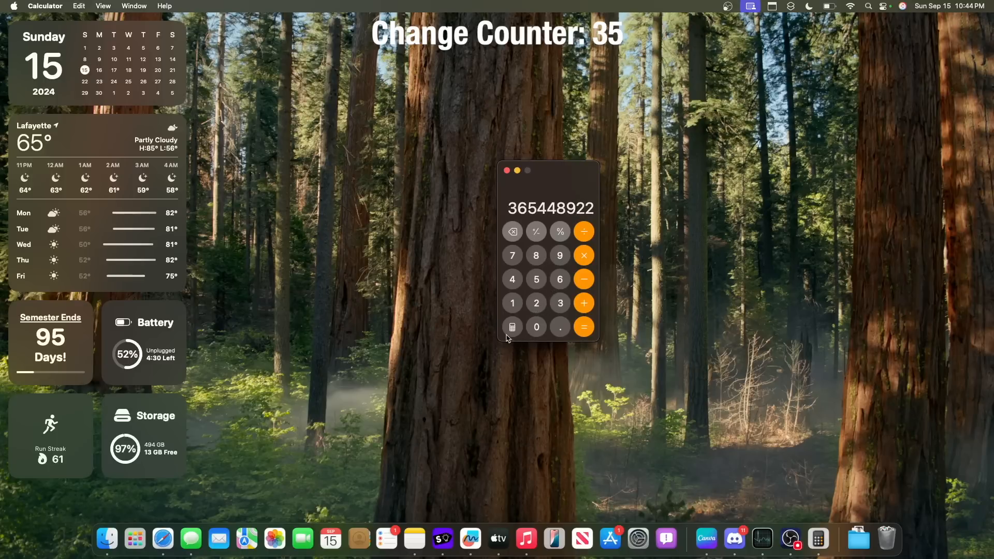
pyautogui.click(511, 327)
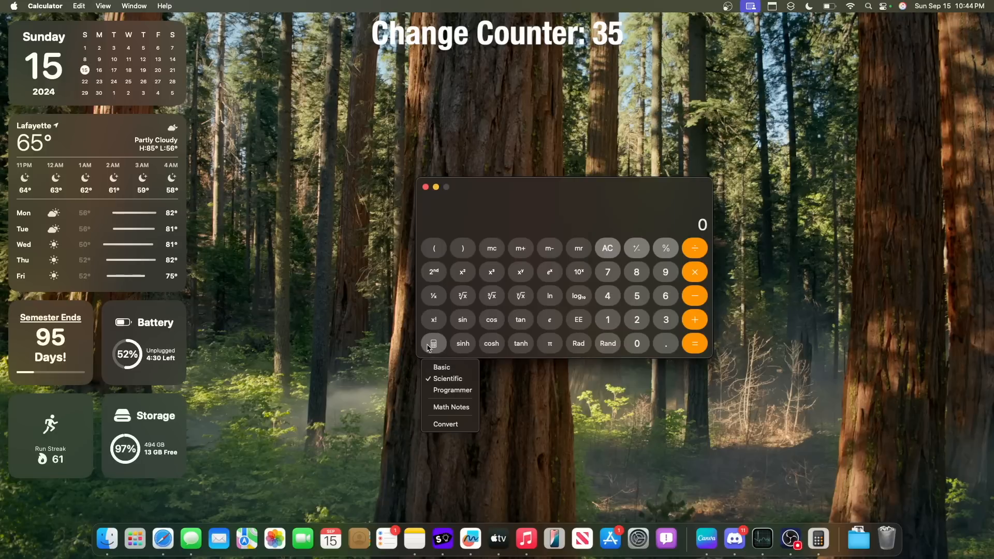
pyautogui.click(394, 366)
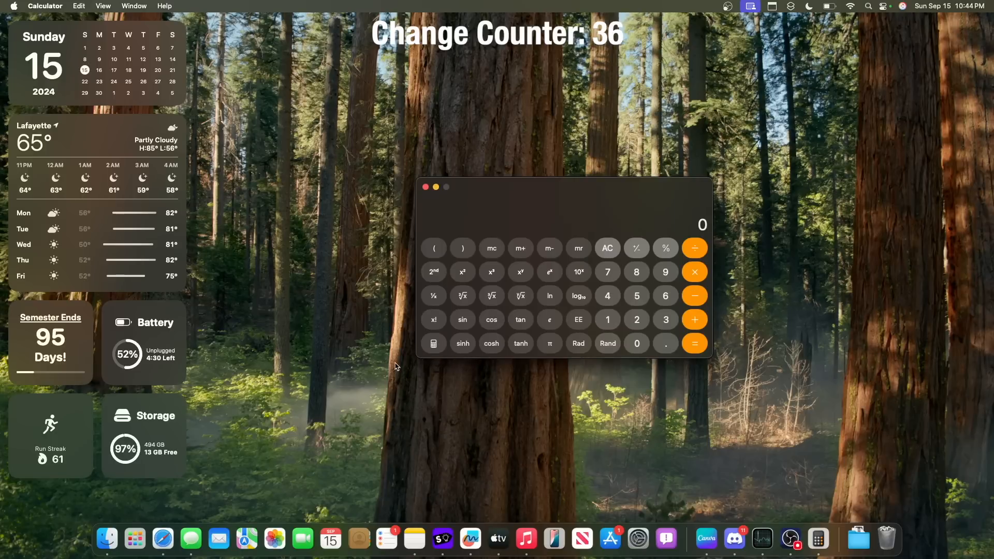
pyautogui.click(434, 344)
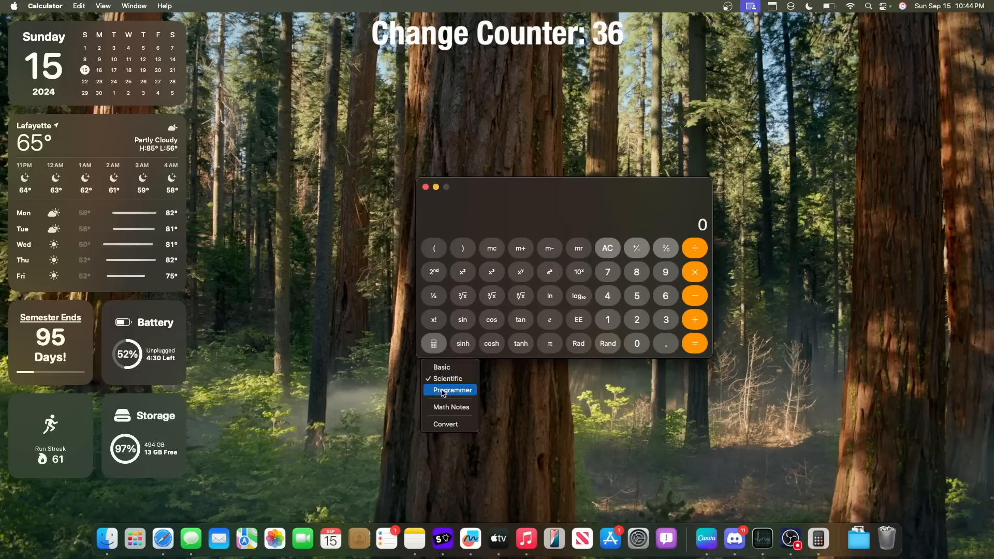
pyautogui.click(451, 390)
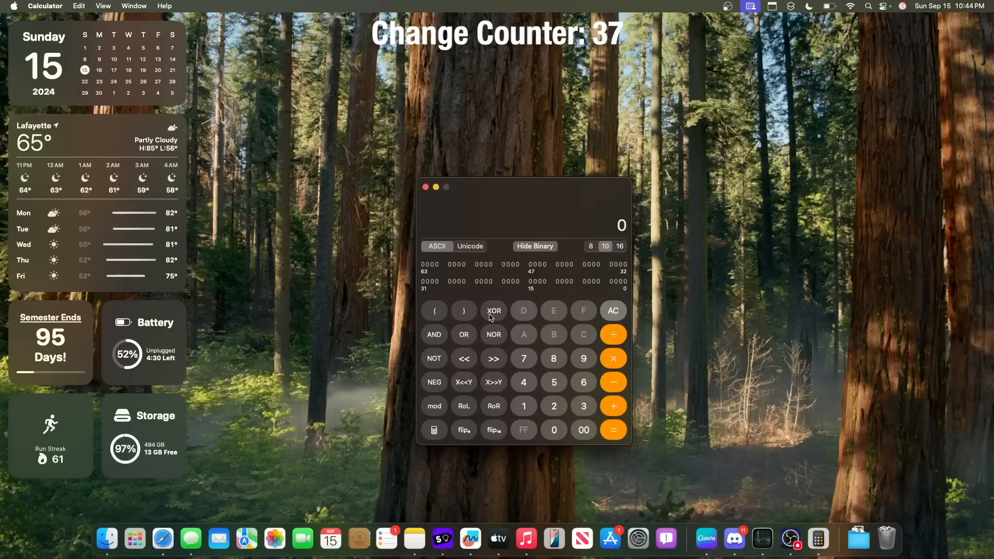
pyautogui.moveTo(446, 435)
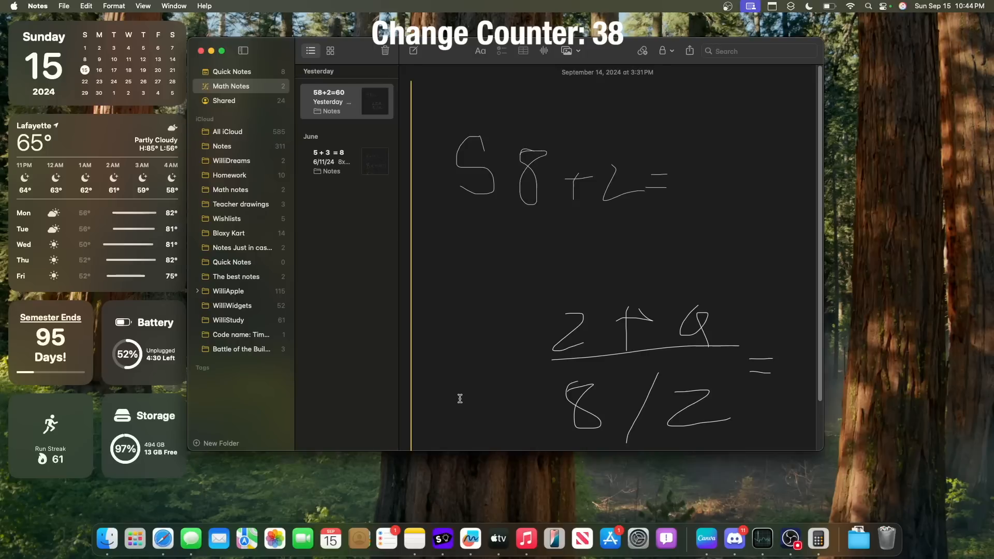
# Step: Write a new Math Note reading 5+2=7 and start a new line
pyautogui.click(412, 50)
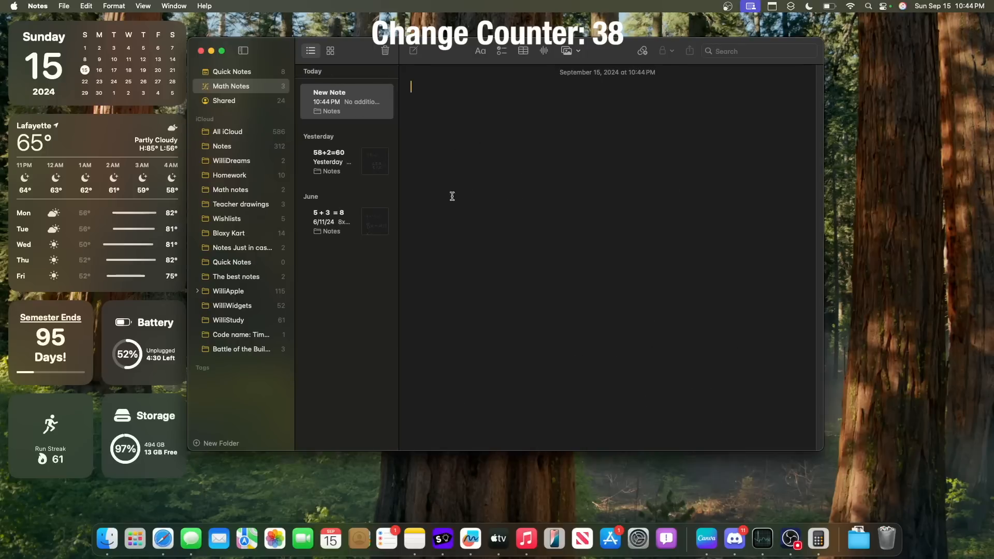
pyautogui.moveTo(489, 216)
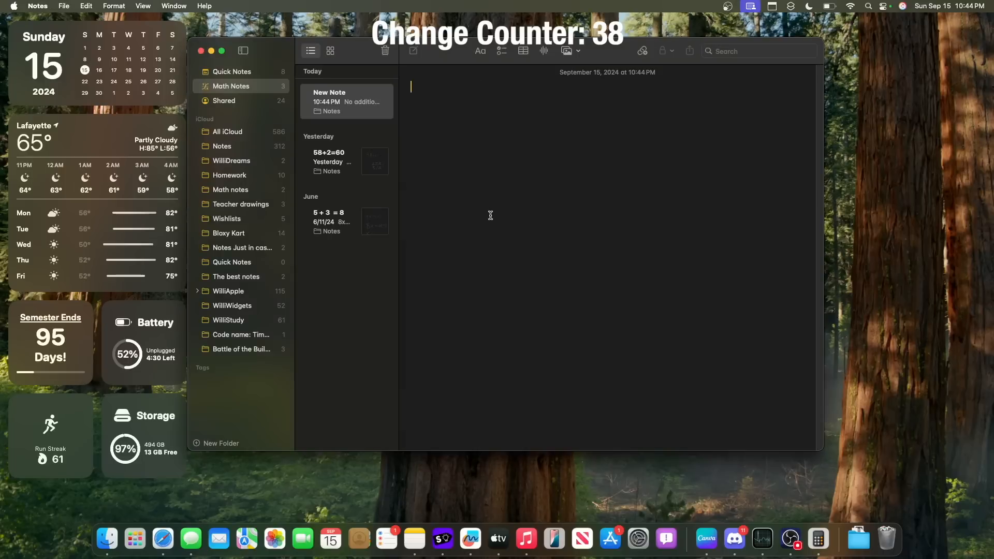
pyautogui.write('5+2')
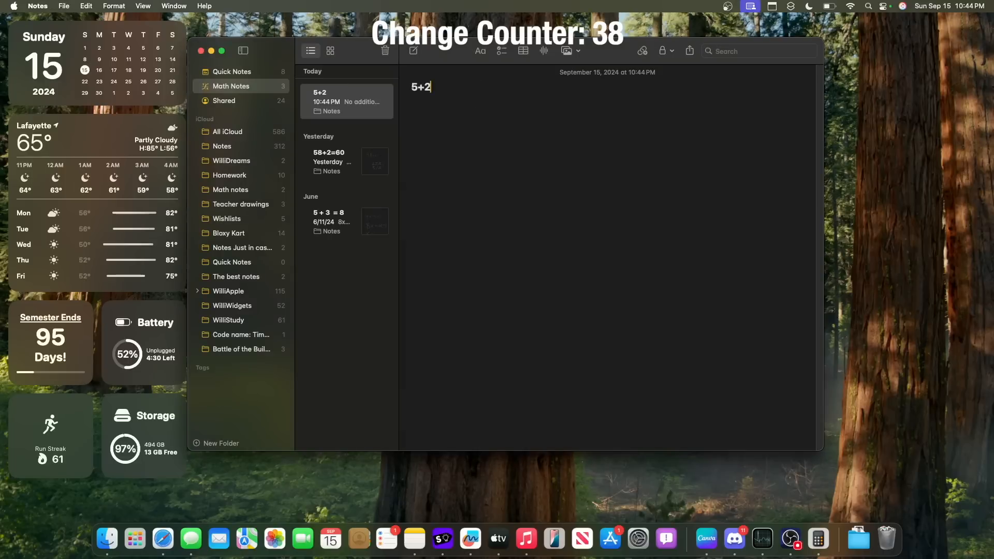
pyautogui.write('=')
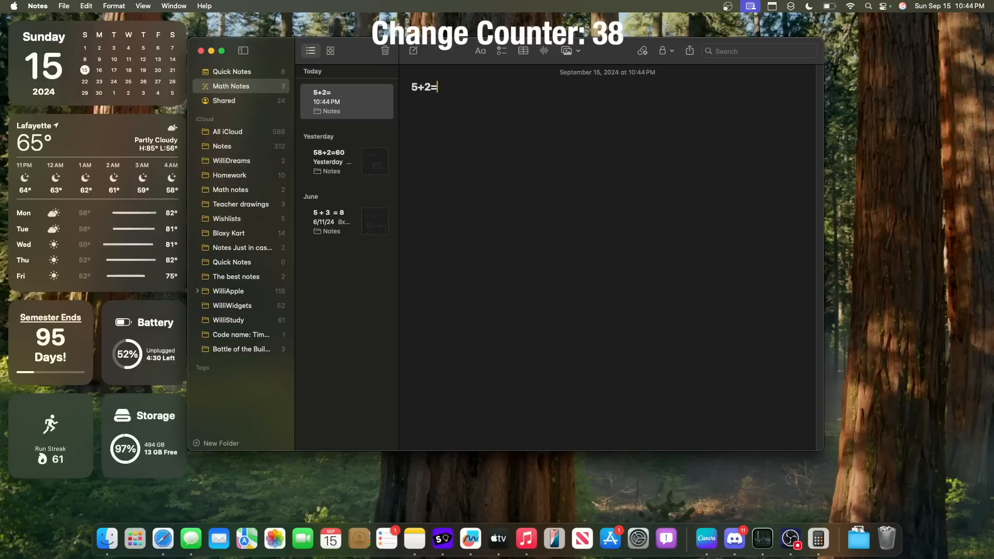
pyautogui.write('7')
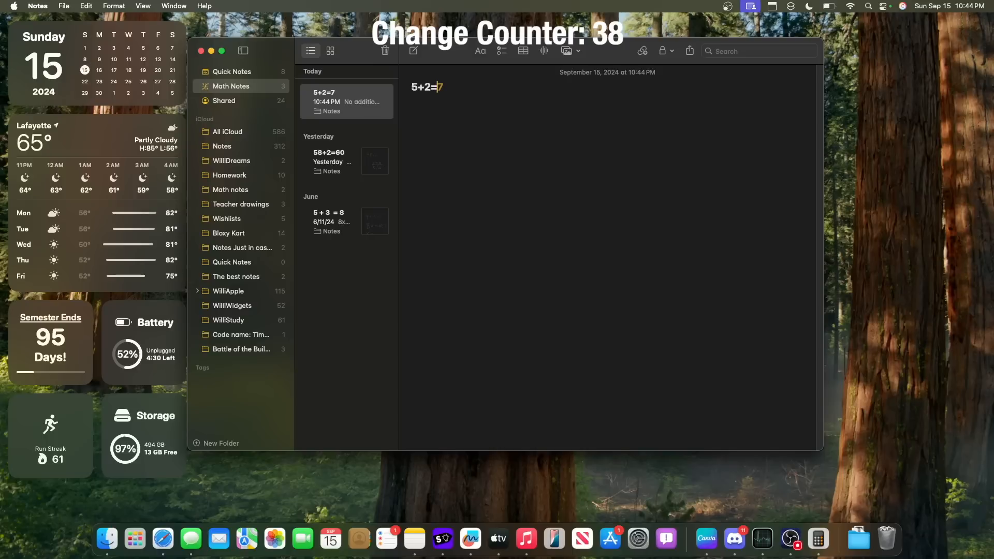
pyautogui.press('Return')
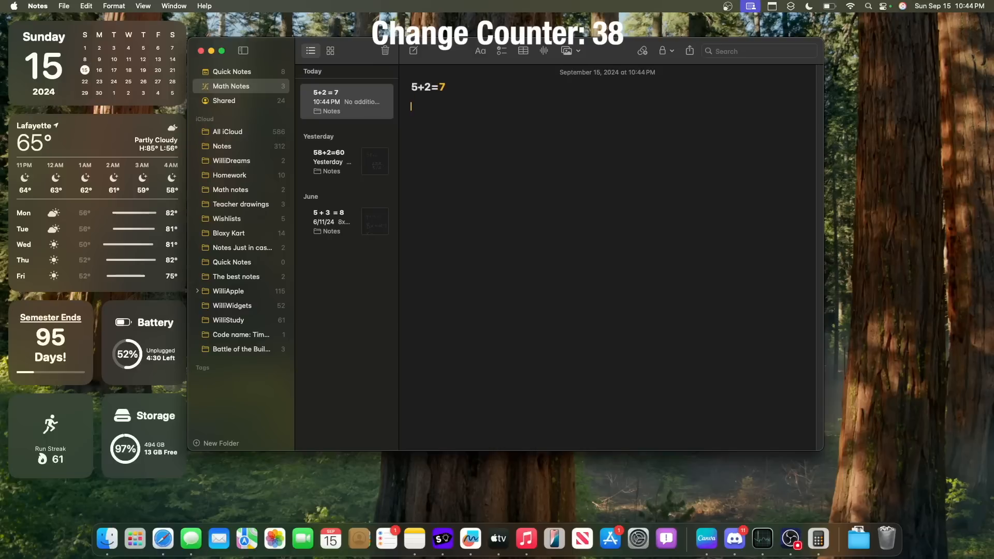
pyautogui.click(817, 538)
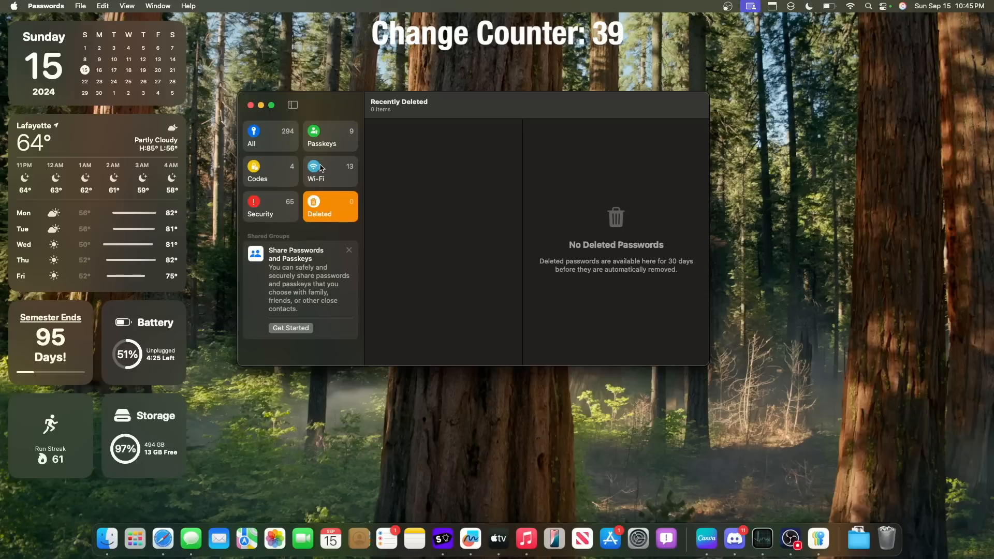
pyautogui.moveTo(342, 174)
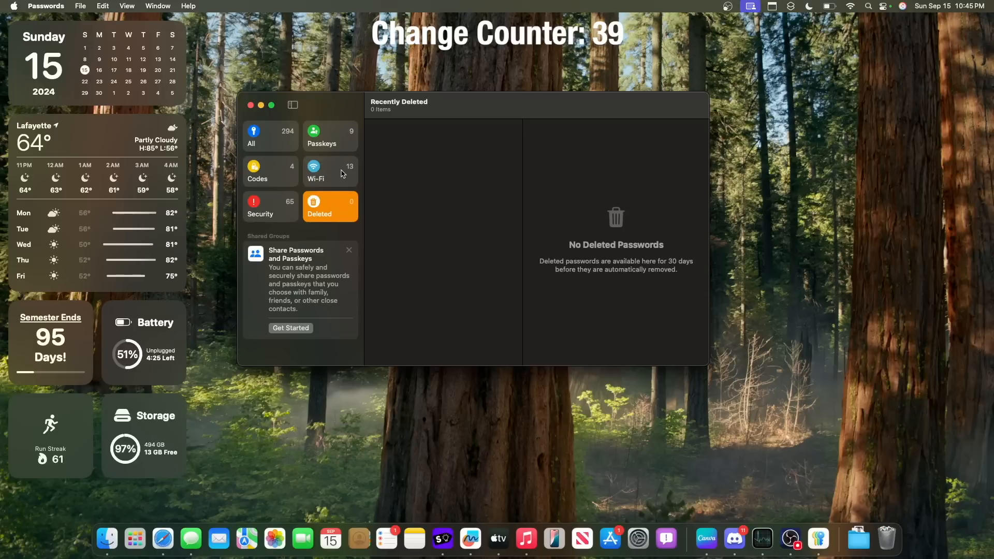
pyautogui.moveTo(276, 172)
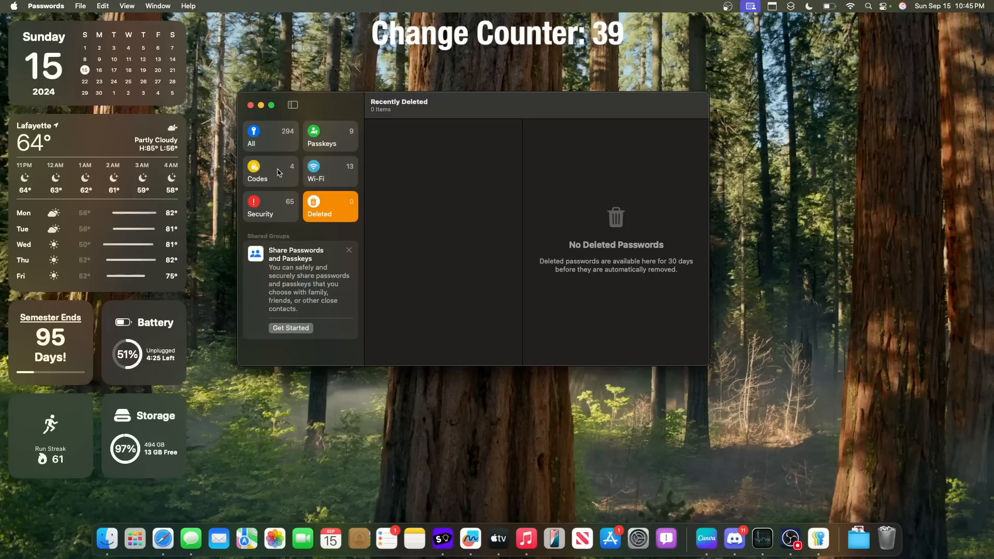
pyautogui.moveTo(454, 387)
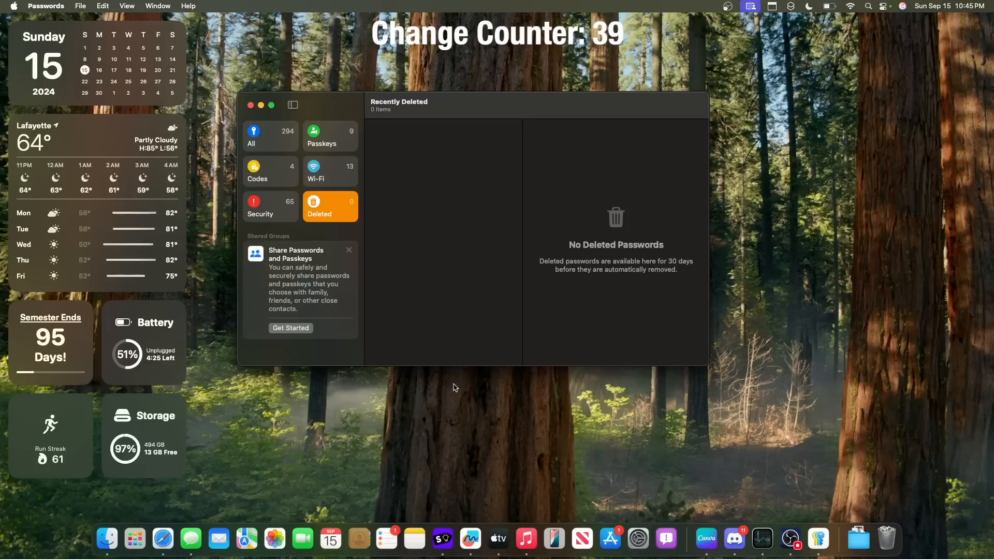
pyautogui.moveTo(135, 505)
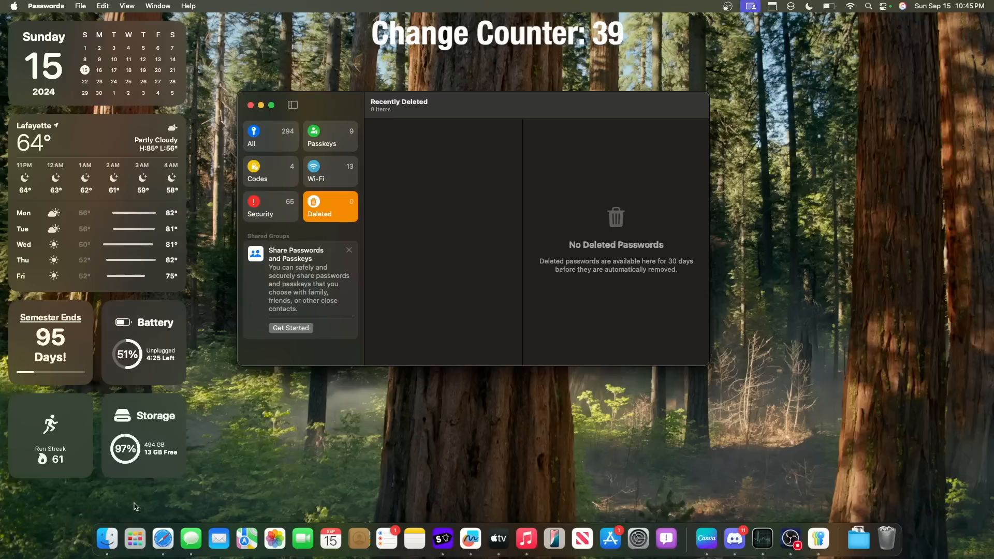
# Step: Show the empty Recently Deleted category in Passwords
pyautogui.click(250, 105)
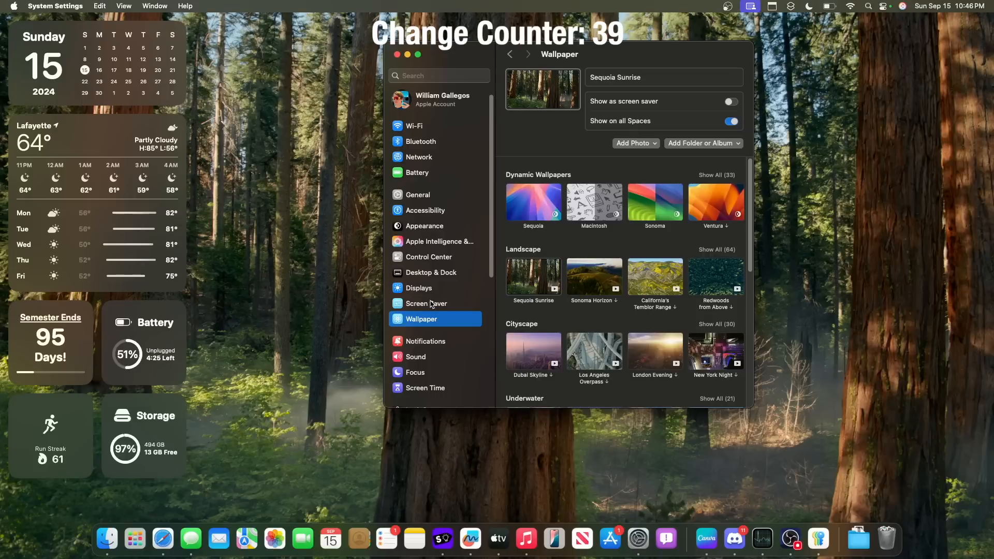
pyautogui.moveTo(531, 218)
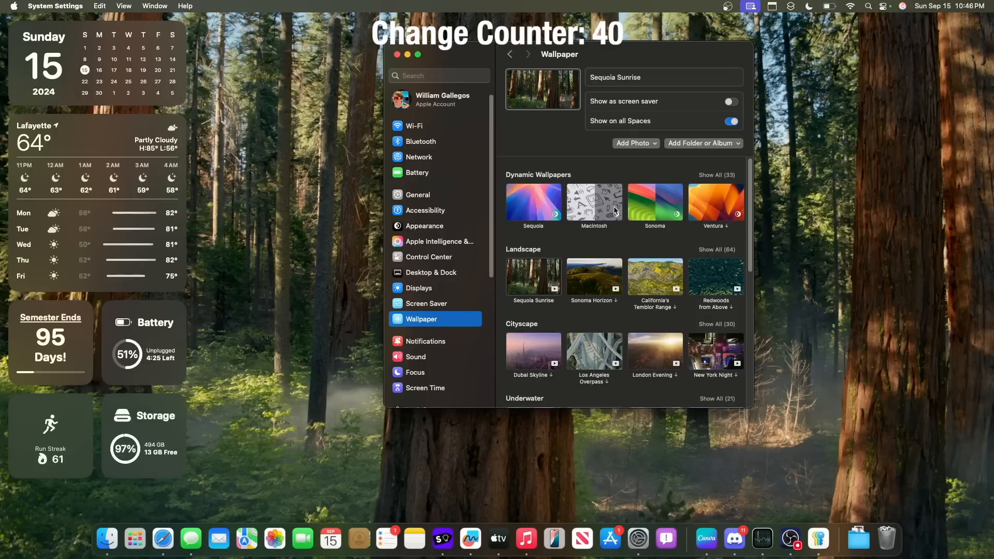
# Step: Try the Macintosh wallpaper, then restore Sequoia Sunrise as the desktop background
pyautogui.click(593, 204)
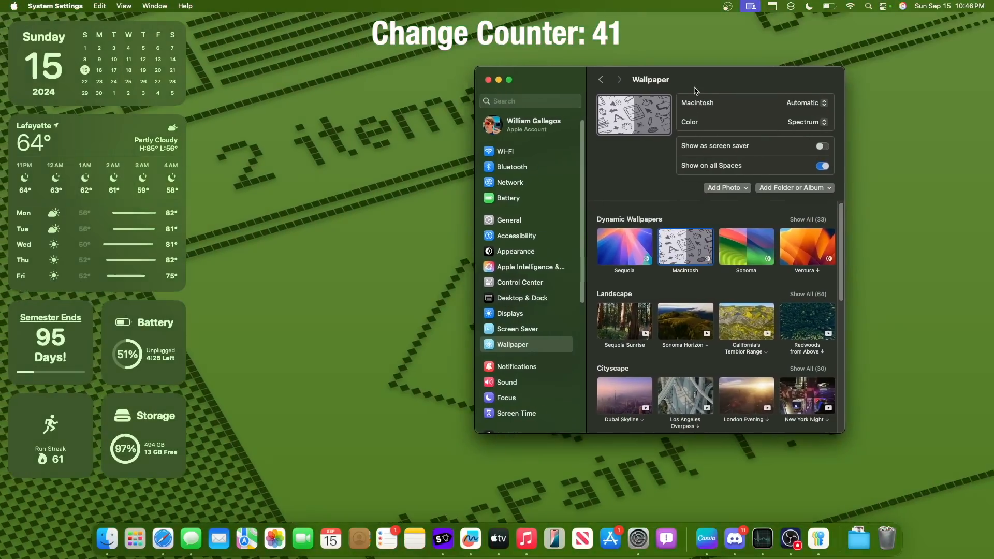
pyautogui.click(624, 319)
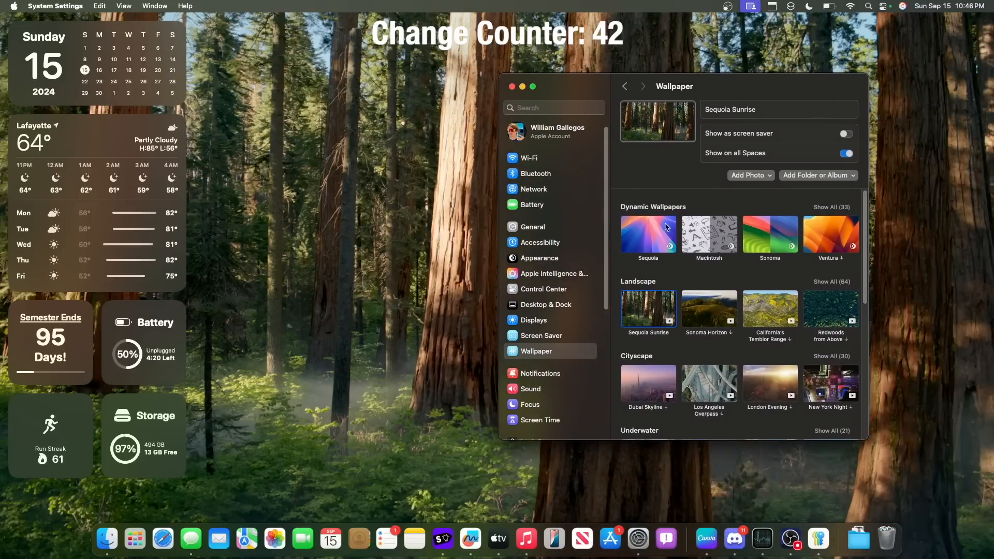
pyautogui.click(831, 280)
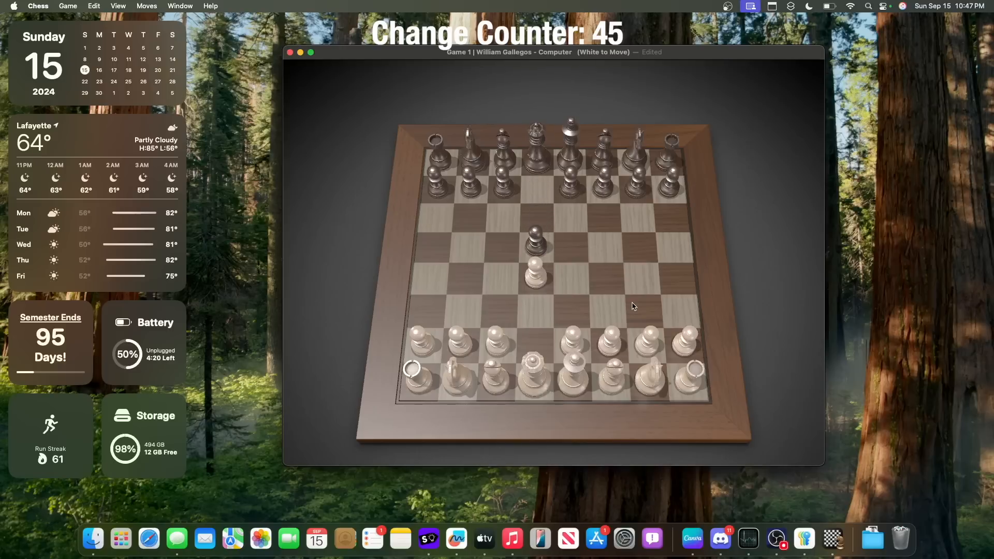
# Step: Select a white pawn for White's next move
pyautogui.click(609, 342)
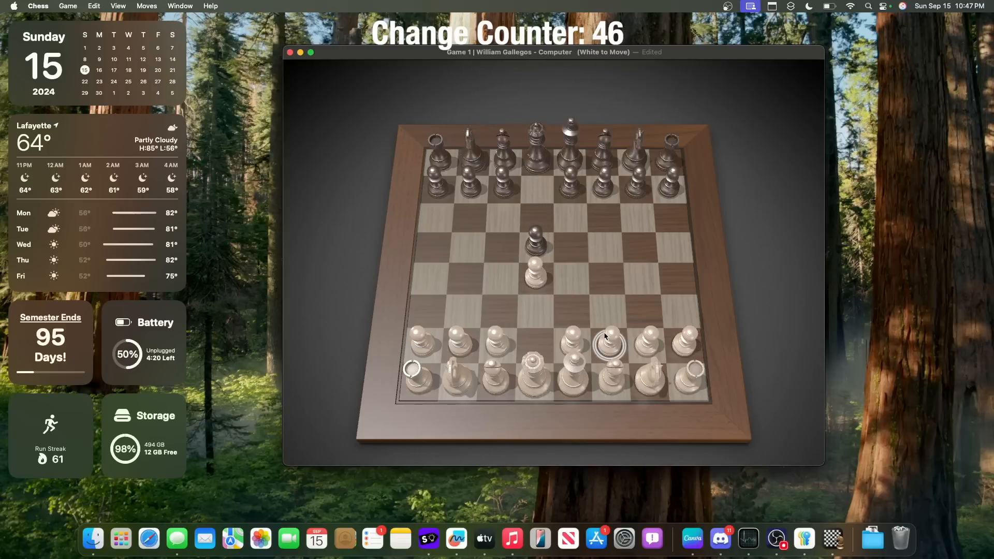
pyautogui.moveTo(578, 347)
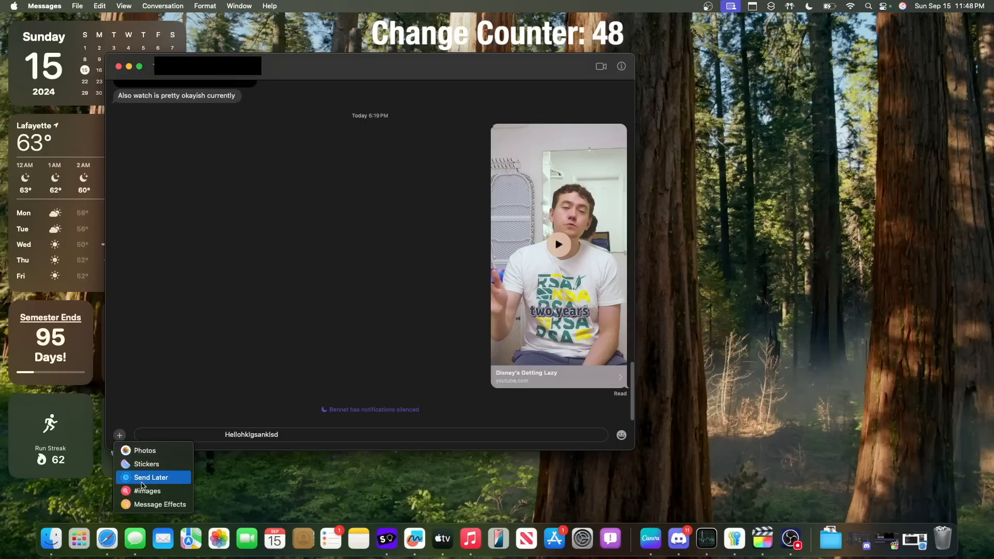
# Step: Schedule the Messages draft with Send Later and switch to the next app
pyautogui.click(150, 477)
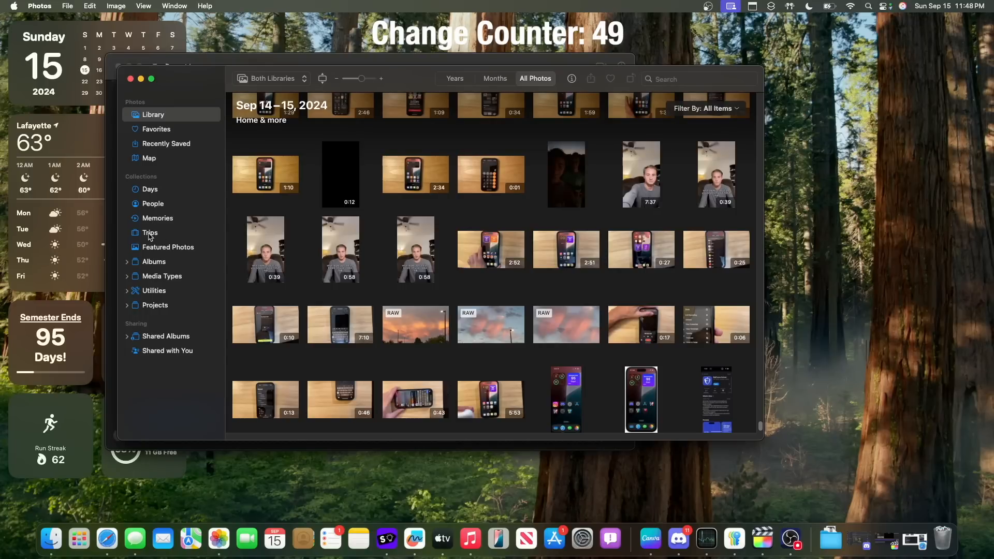
pyautogui.click(818, 538)
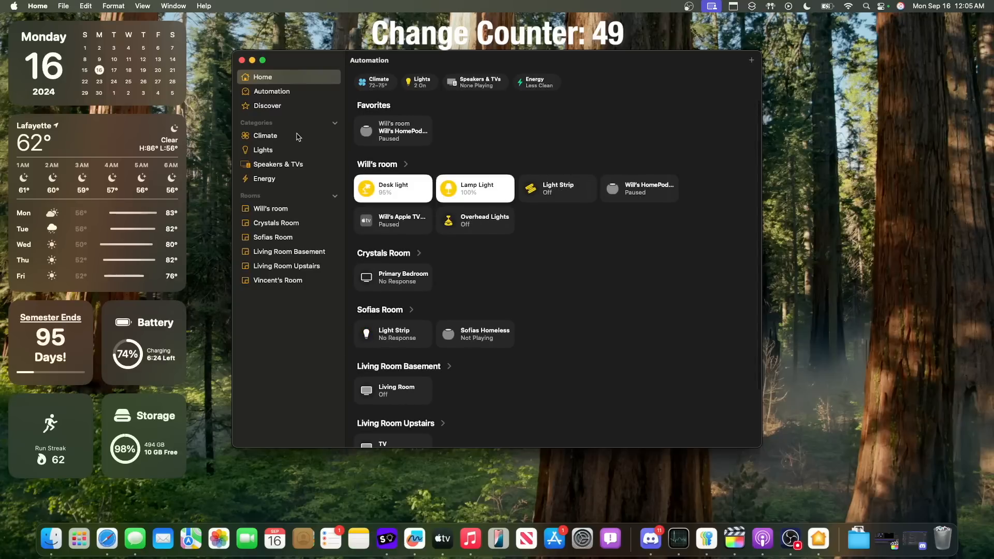
# Step: View the Home overview of rooms and accessories, then move on to Photo Booth
pyautogui.click(262, 77)
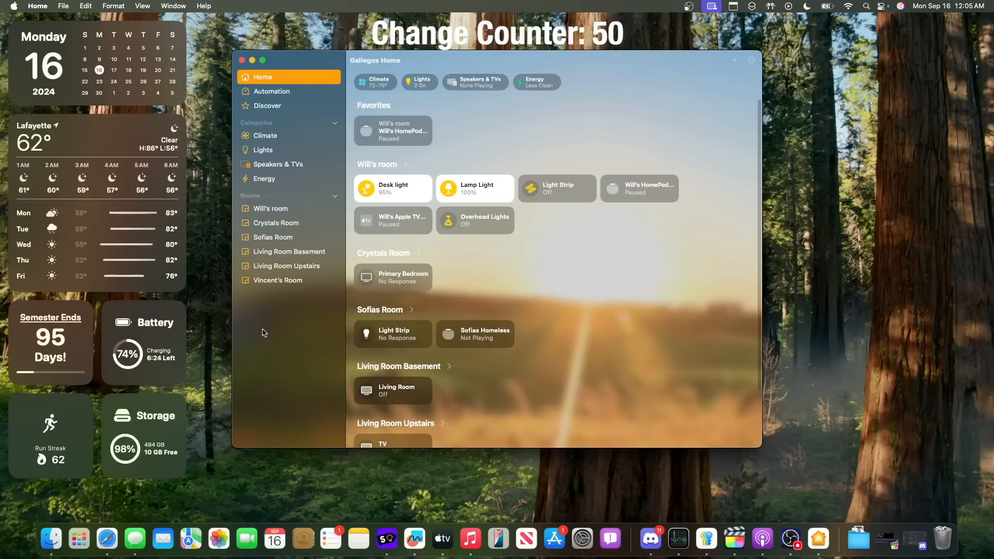
pyautogui.moveTo(530, 215)
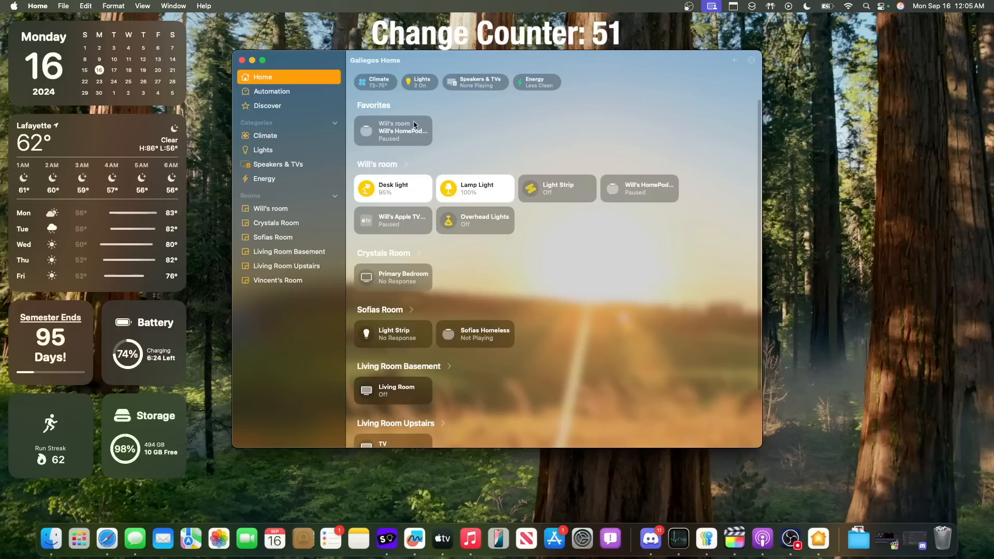
pyautogui.click(78, 539)
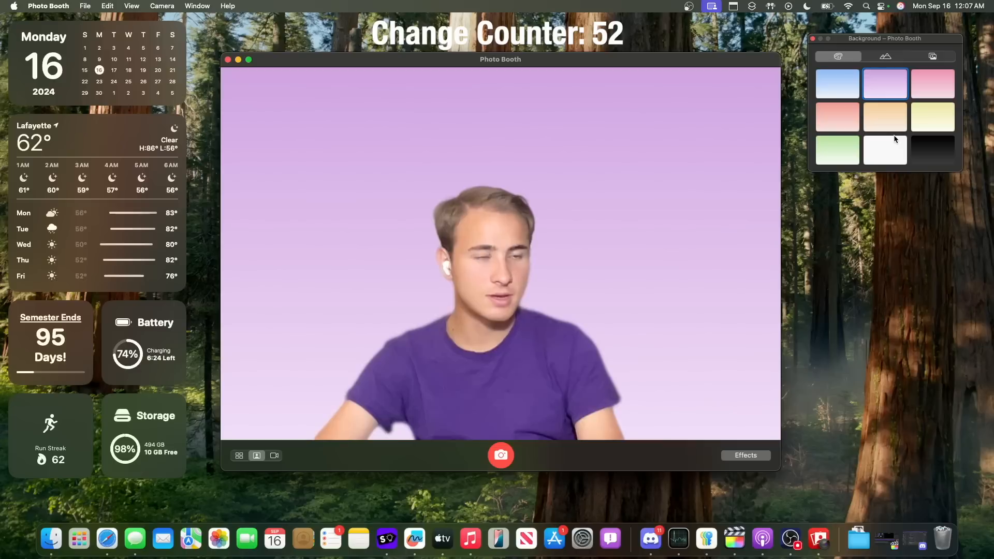
# Step: Set the Photo Booth backdrop to peach, then browse scenes and pick the rainbow image
pyautogui.click(885, 116)
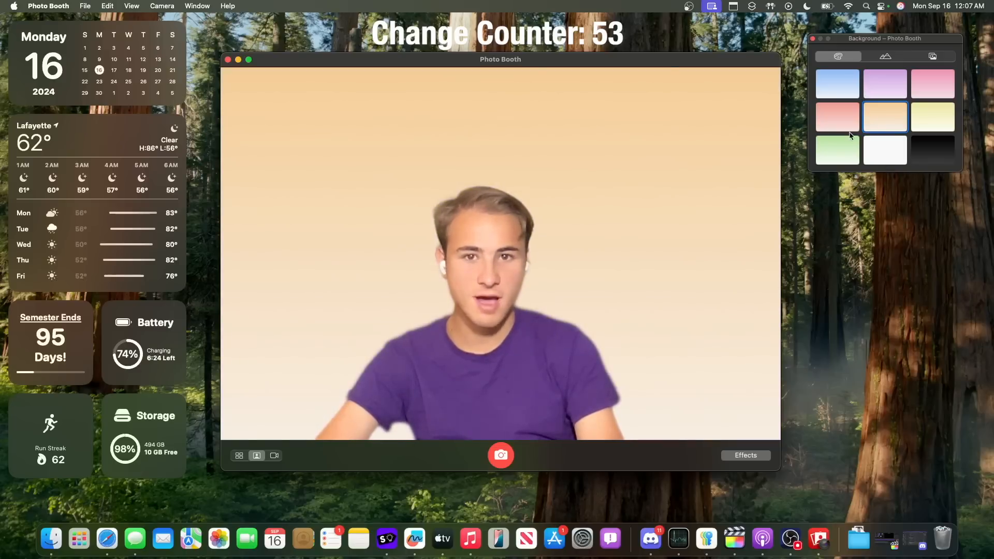
pyautogui.click(884, 56)
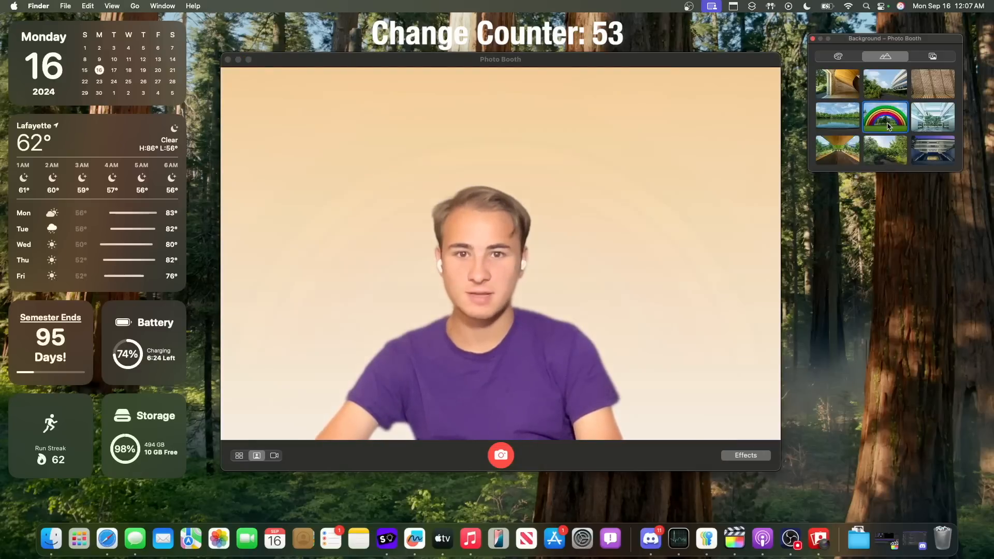
pyautogui.click(884, 118)
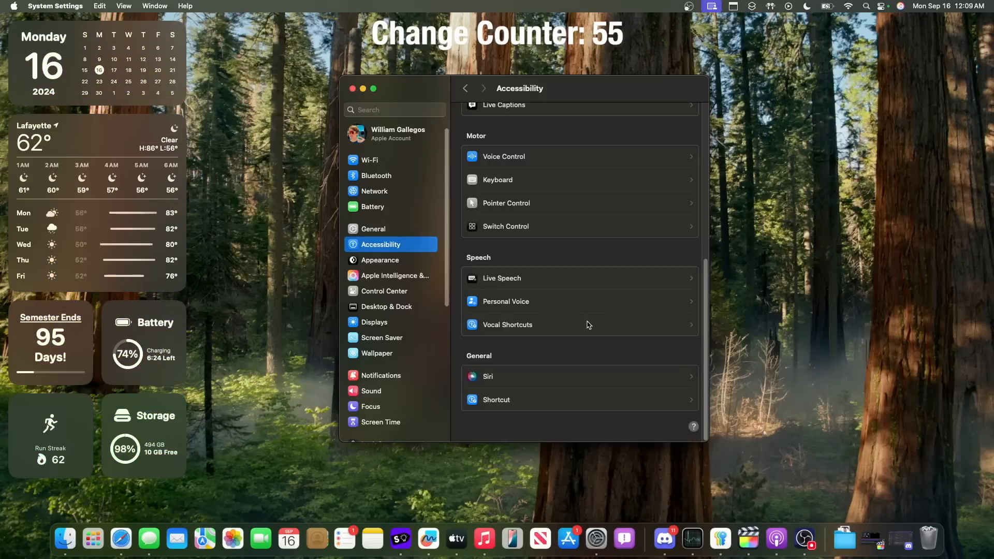
# Step: Show the Vocal Shortcuts page under Accessibility's Speech settings
pyautogui.click(508, 324)
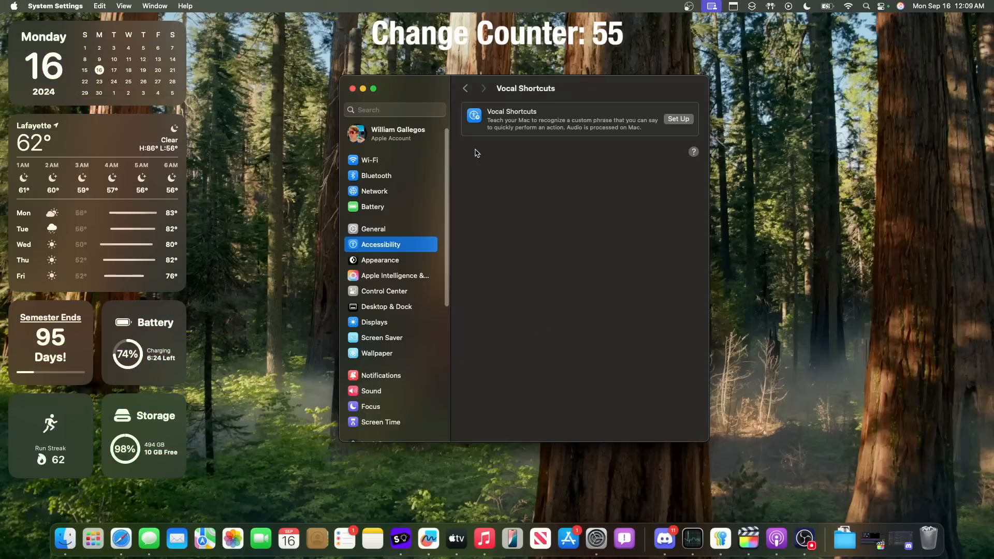
pyautogui.click(465, 88)
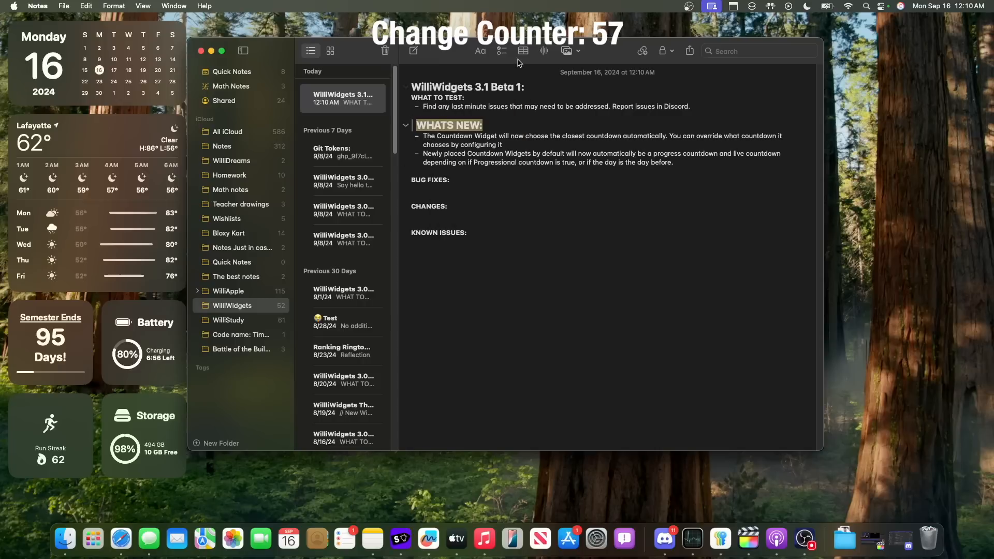
# Step: Add a new audio recording to the WilliWidgets 3.1 Beta 1 note
pyautogui.click(404, 125)
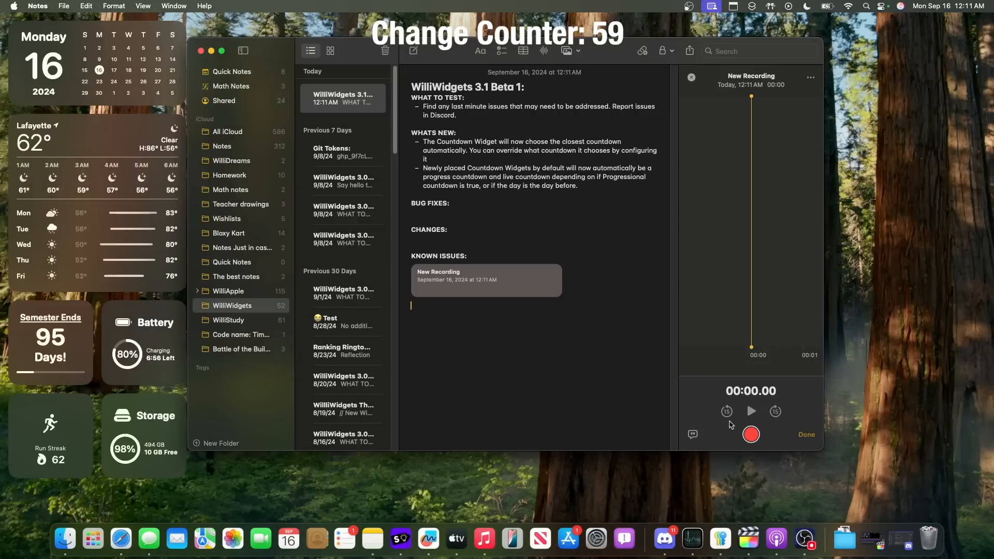
pyautogui.moveTo(719, 158)
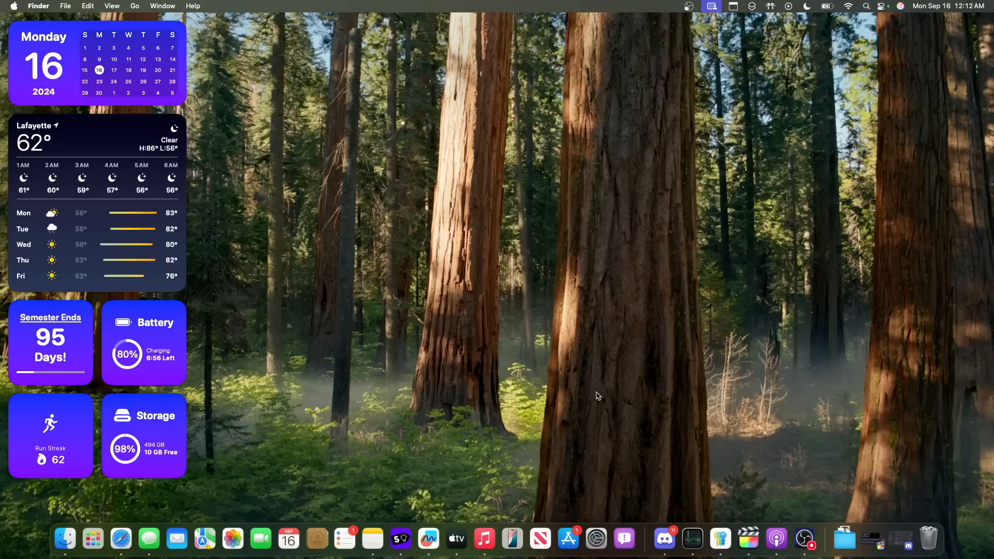
pyautogui.moveTo(470, 233)
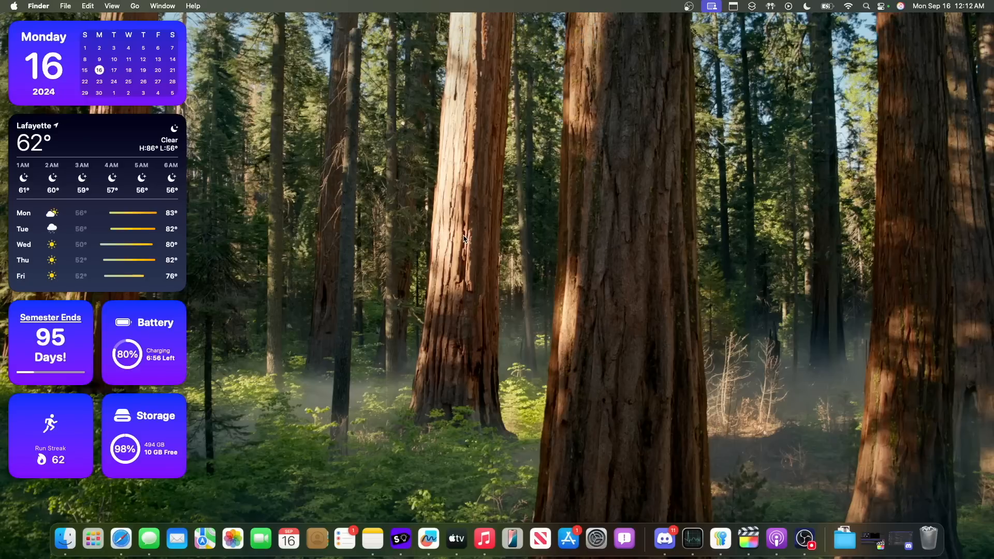
pyautogui.moveTo(258, 389)
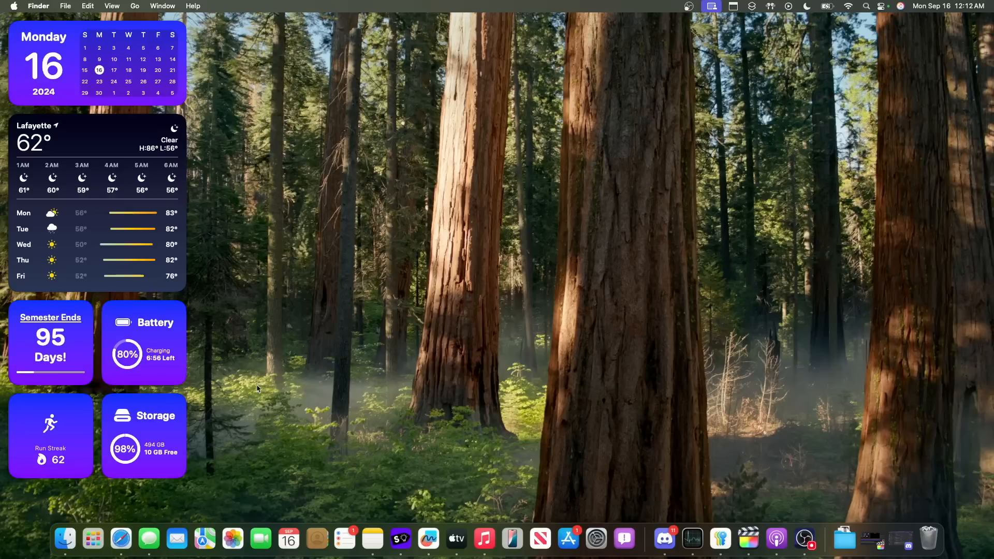
pyautogui.moveTo(373, 328)
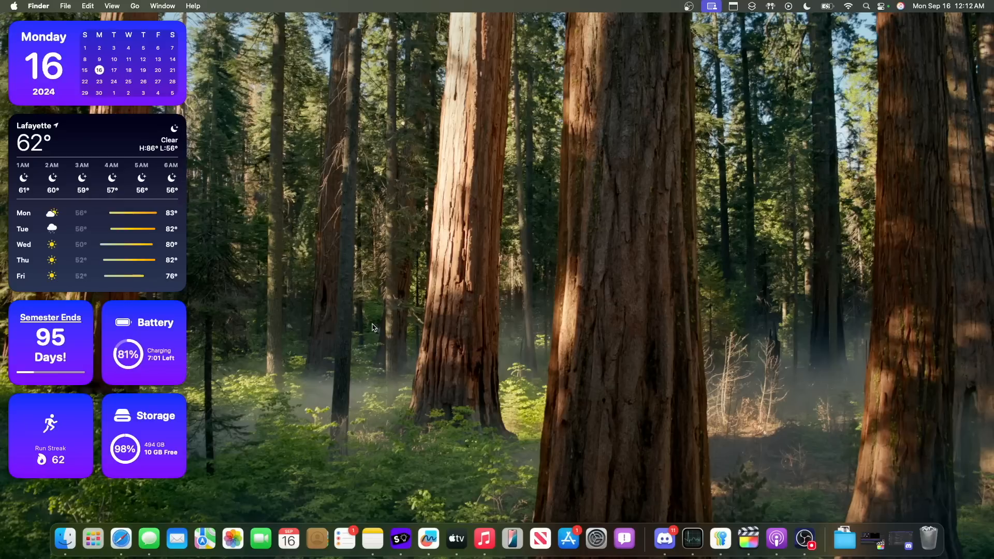